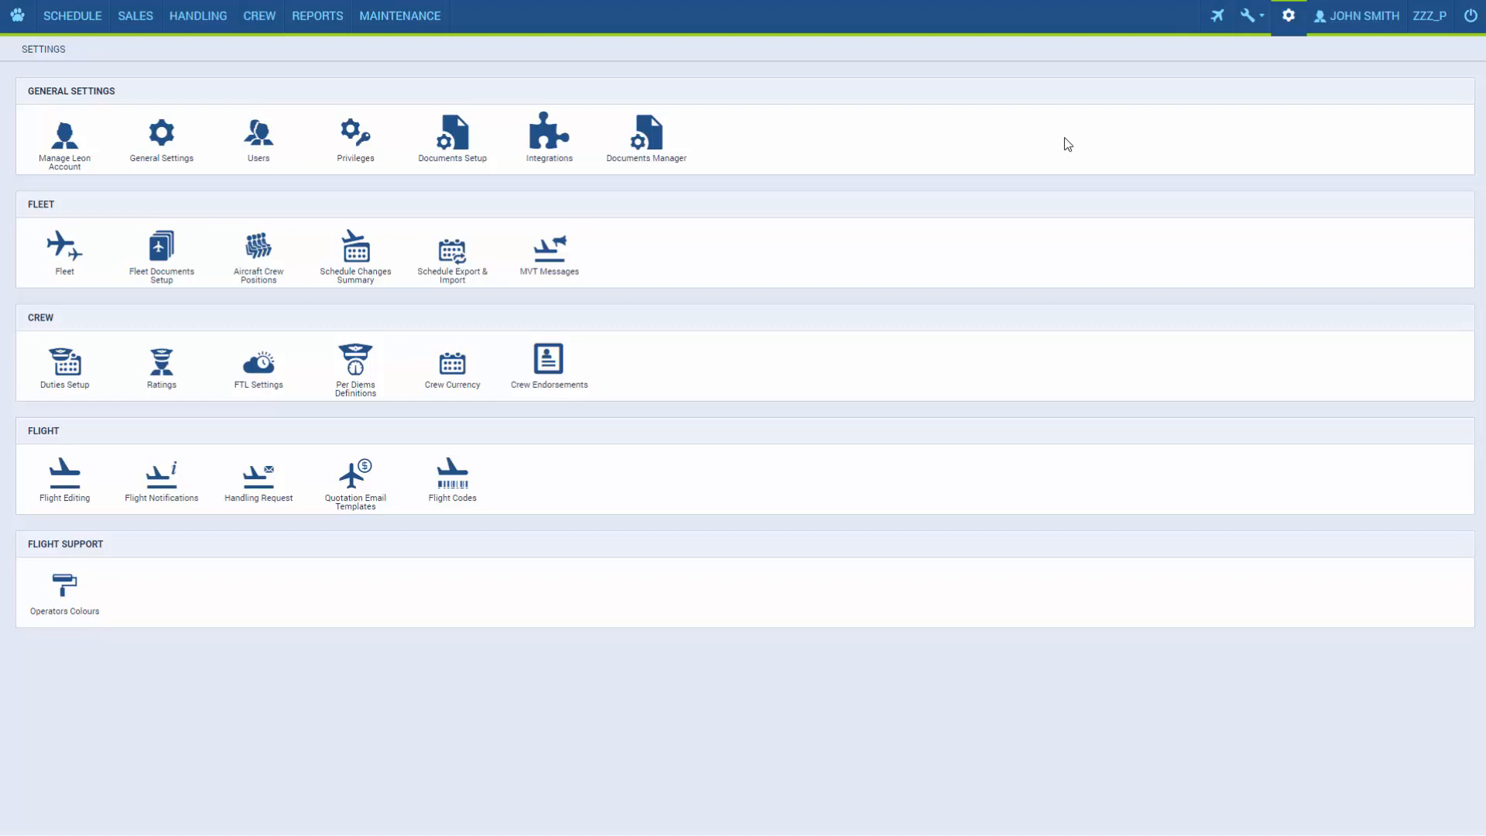
pyautogui.moveTo(1301, 41)
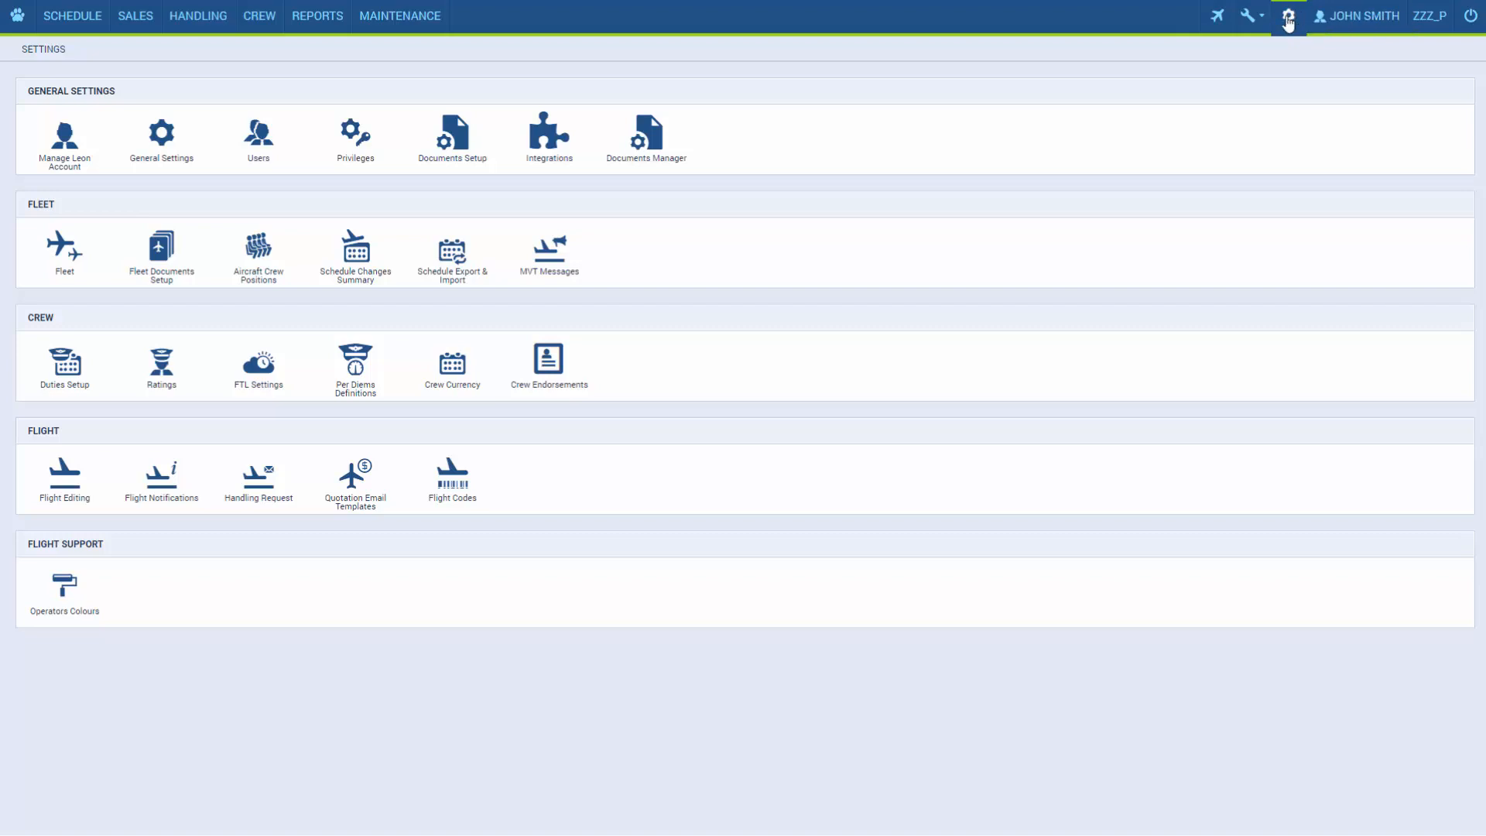
pyautogui.moveTo(485, 114)
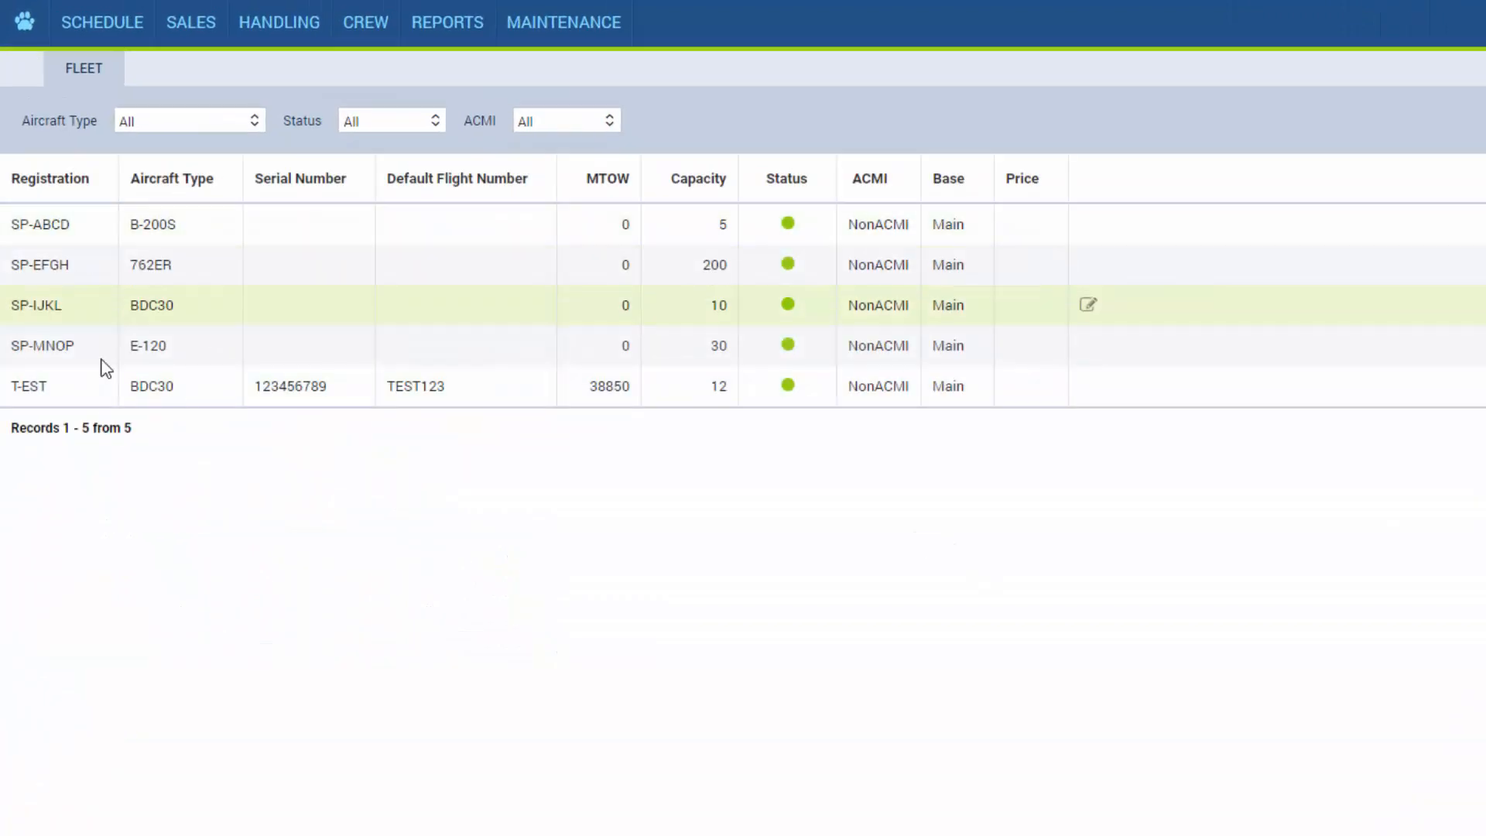
pyautogui.scroll(-3)
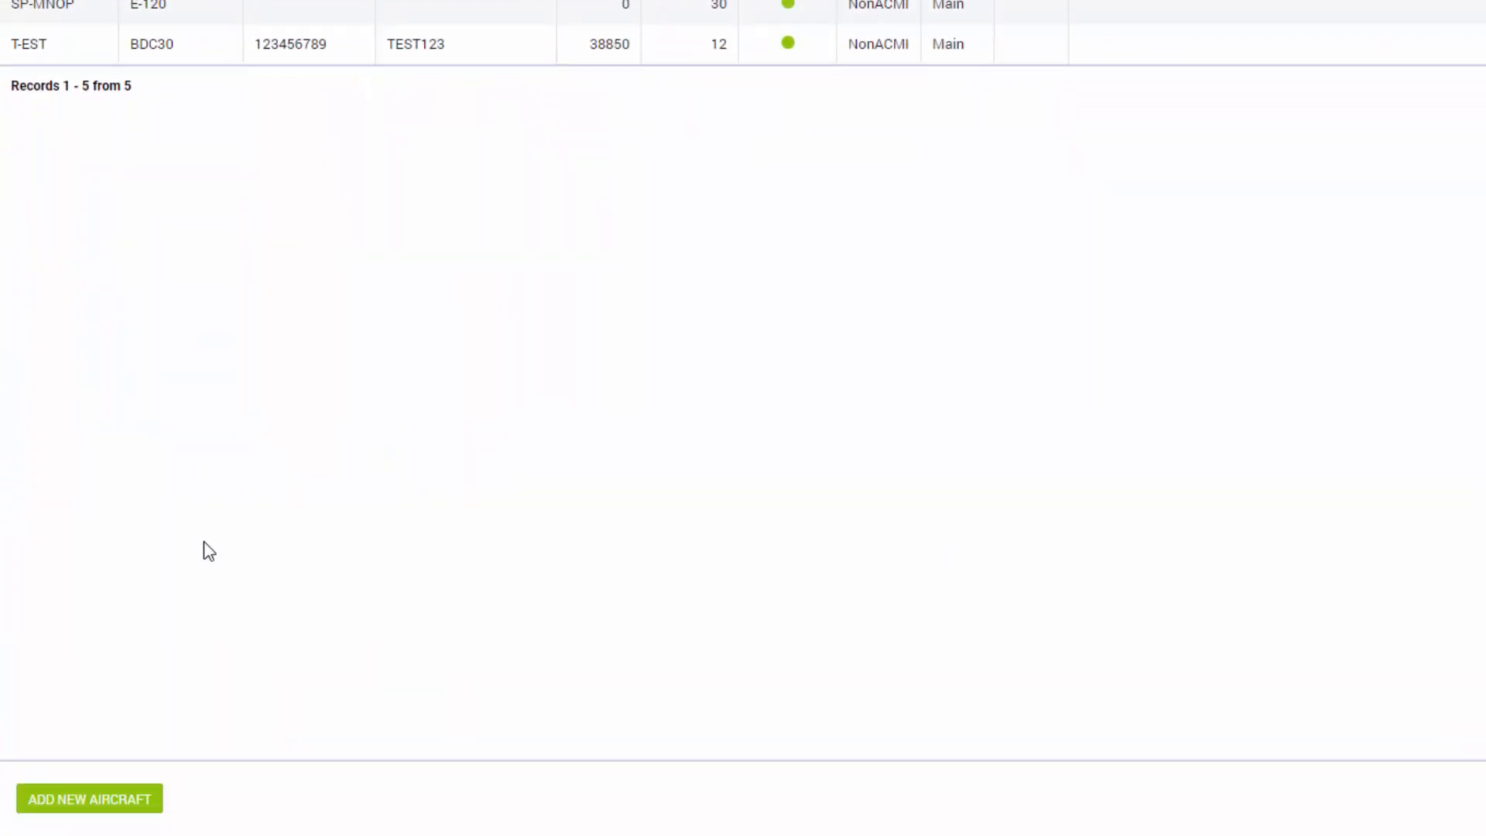
pyautogui.moveTo(118, 815)
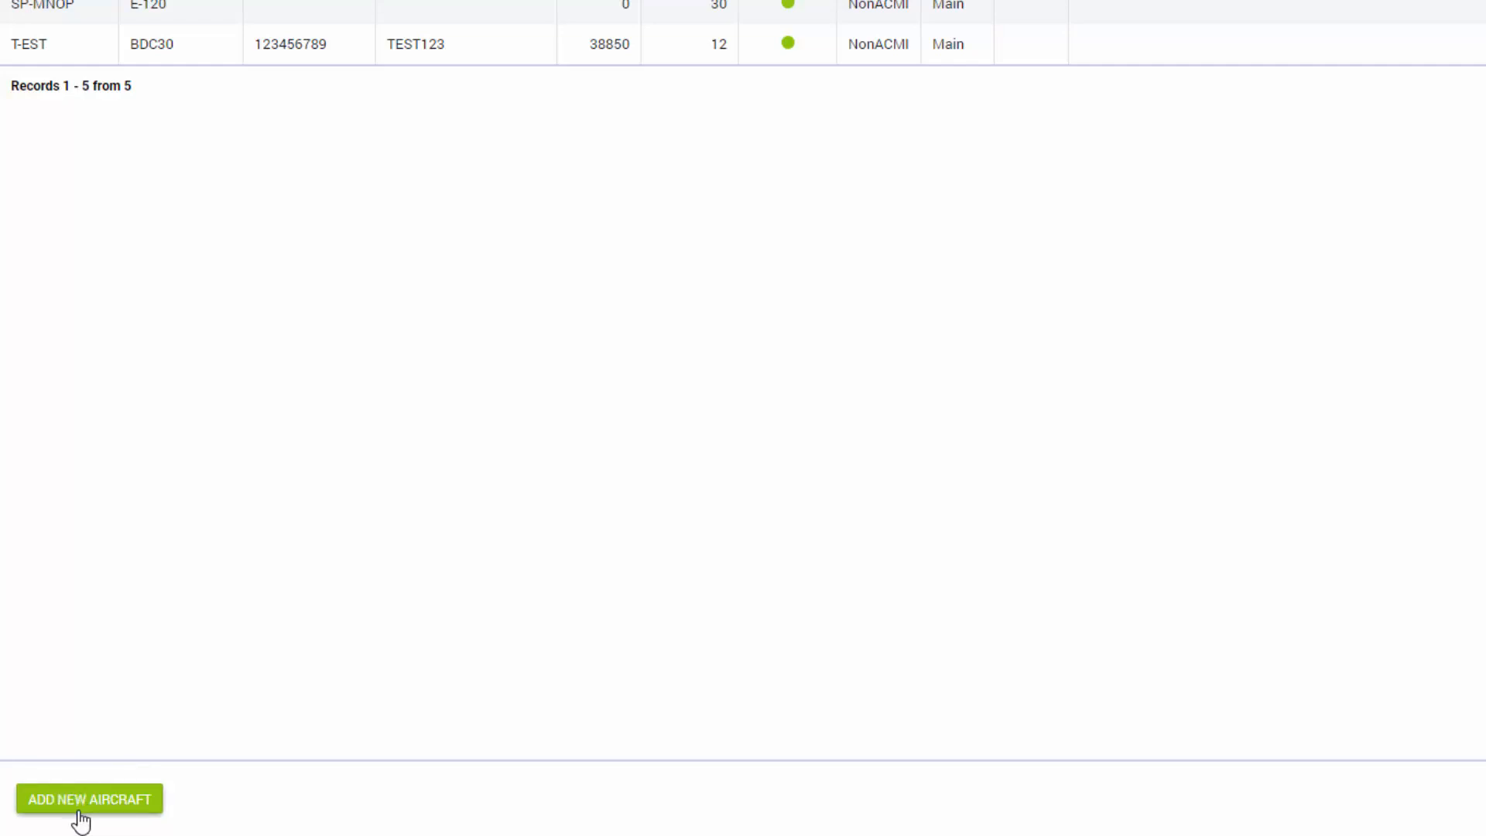
# - Add a new aircraft with type BE20 : King Air 200 S, auto-filling MTOW 5670
pyautogui.click(89, 799)
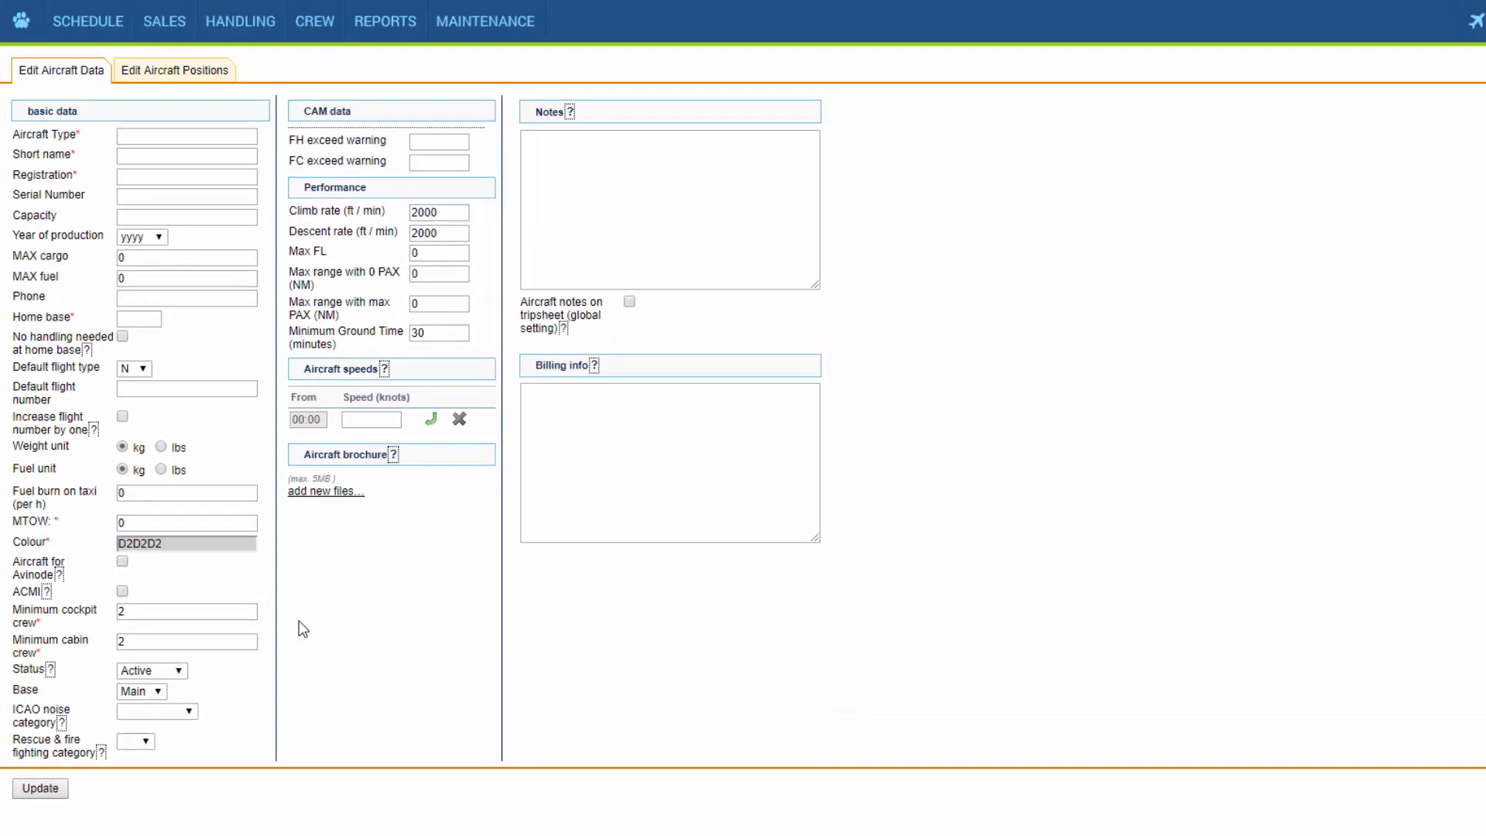
pyautogui.moveTo(343, 540)
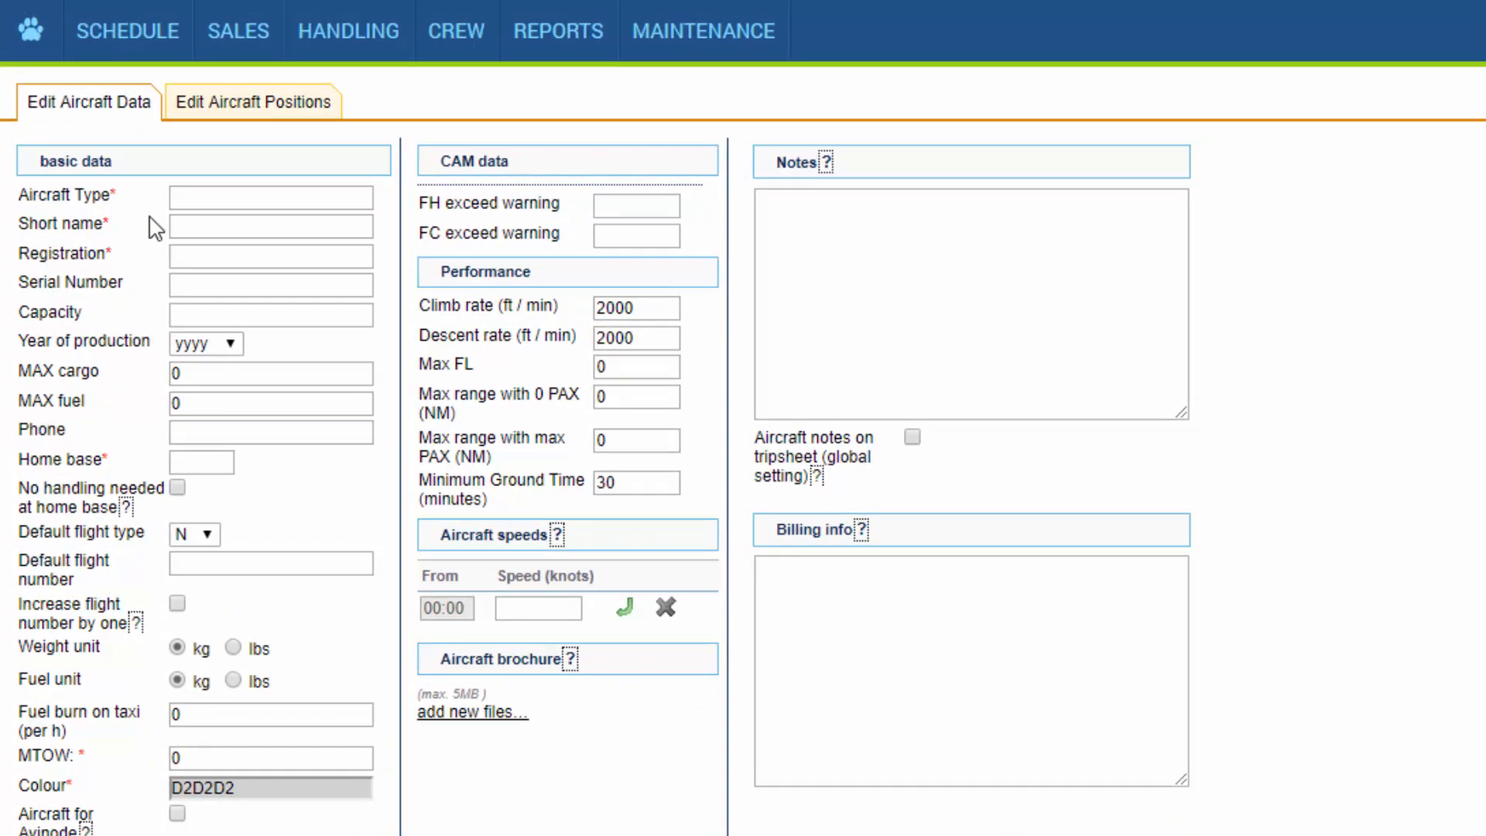
pyautogui.click(270, 195)
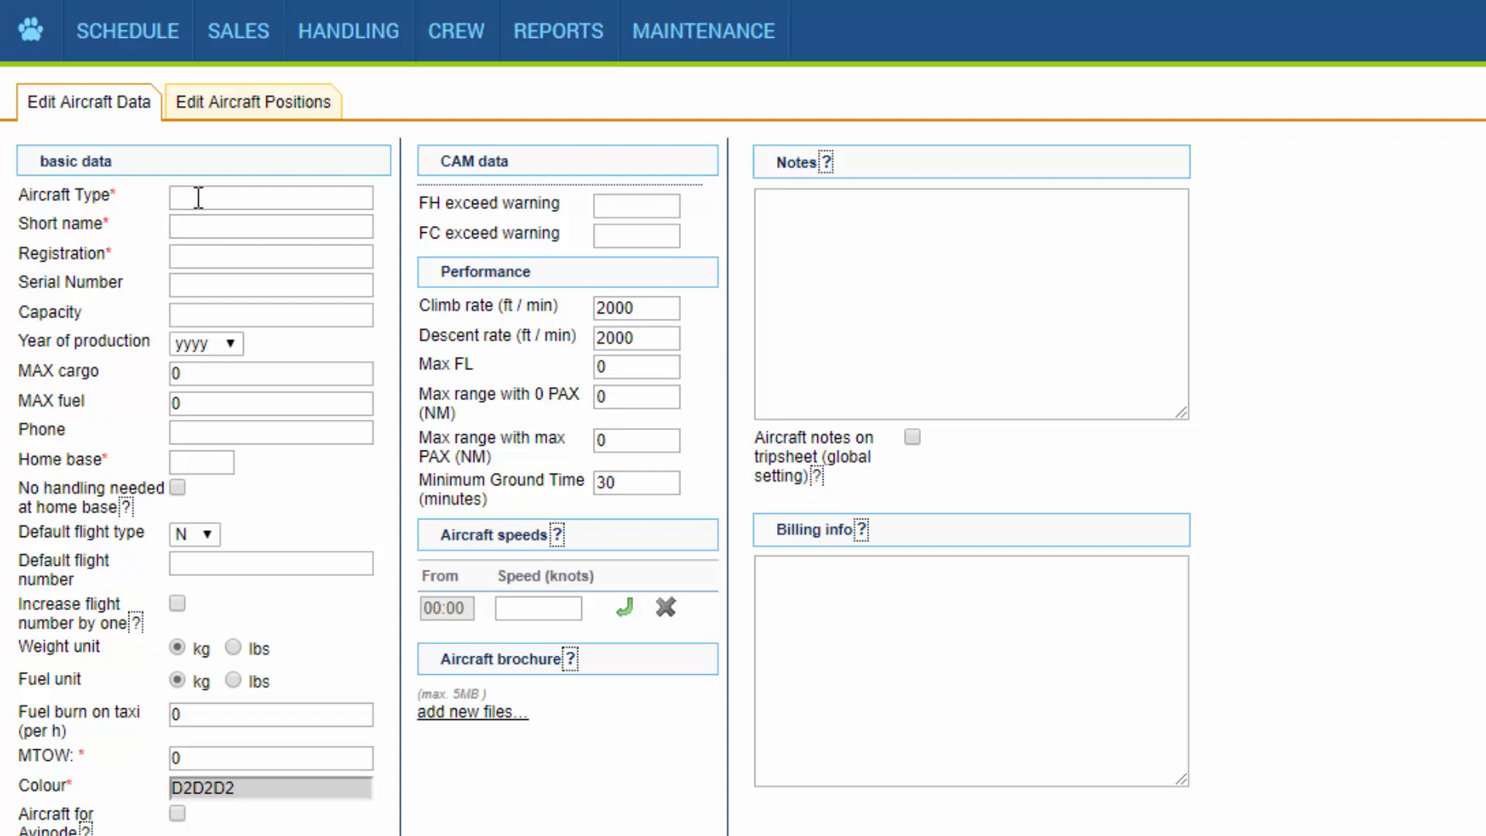
pyautogui.click(270, 198)
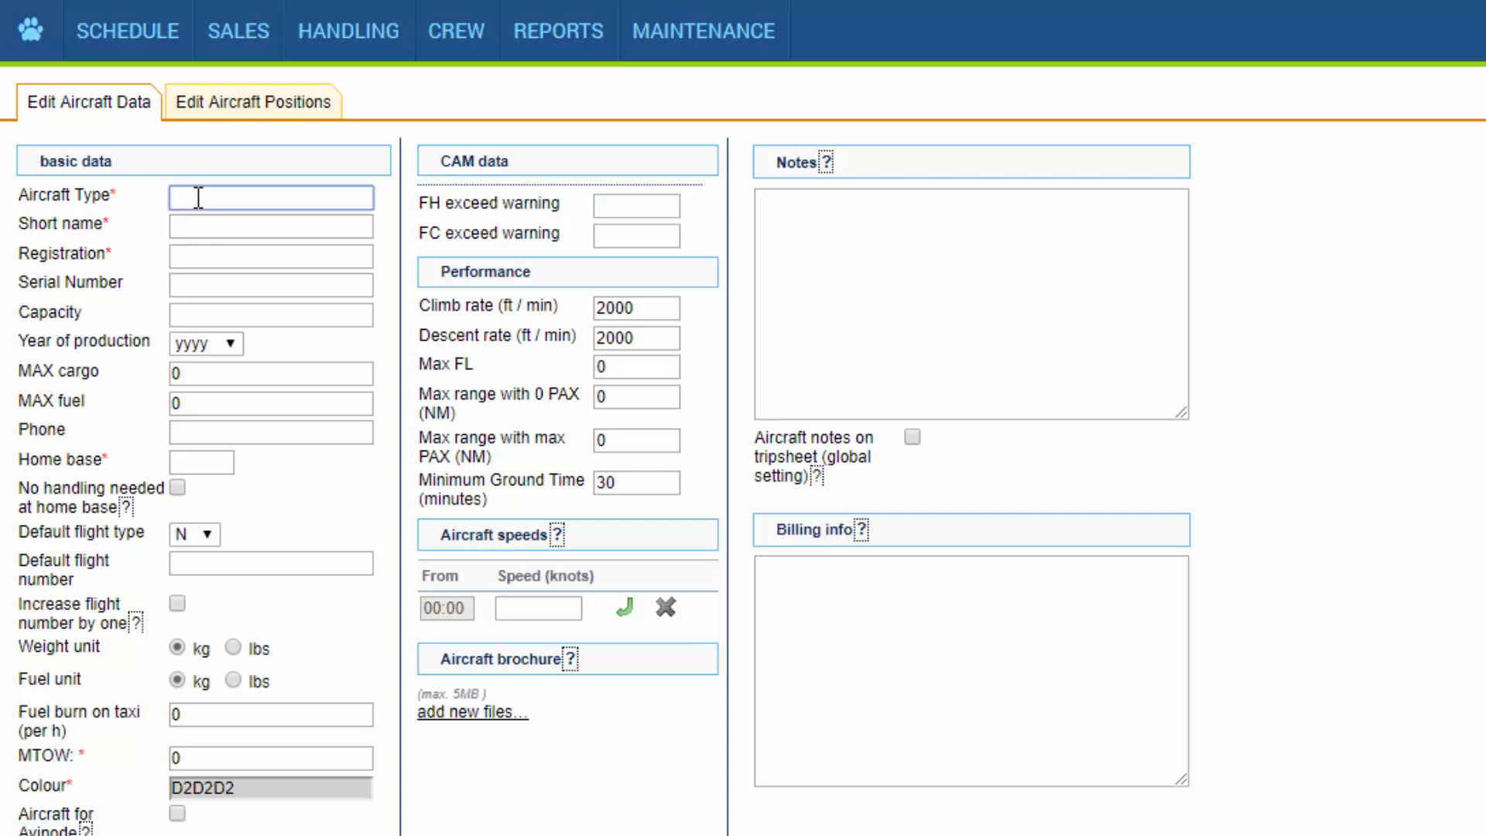
pyautogui.write('c')
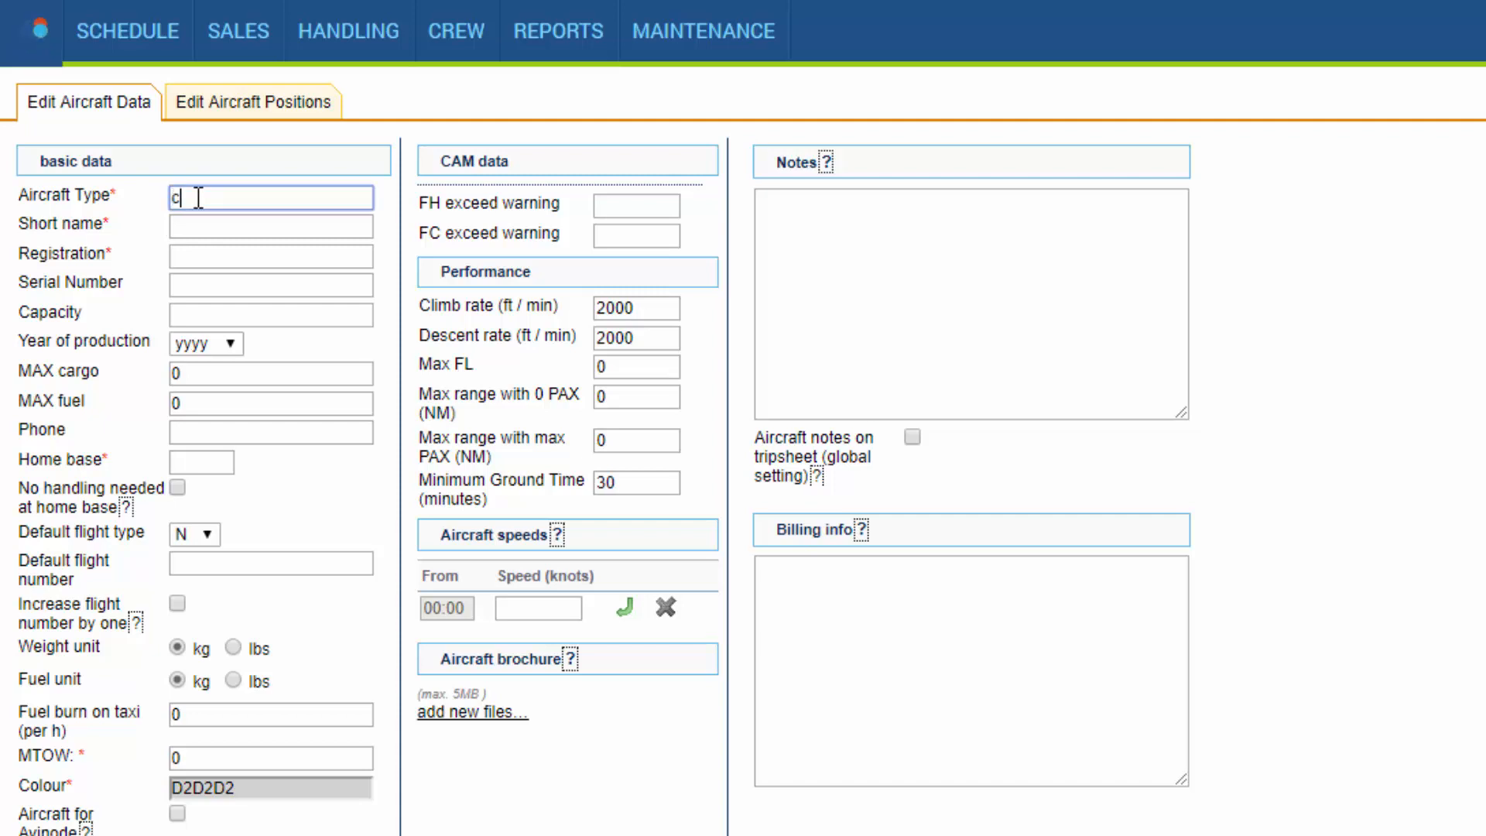
pyautogui.write('c')
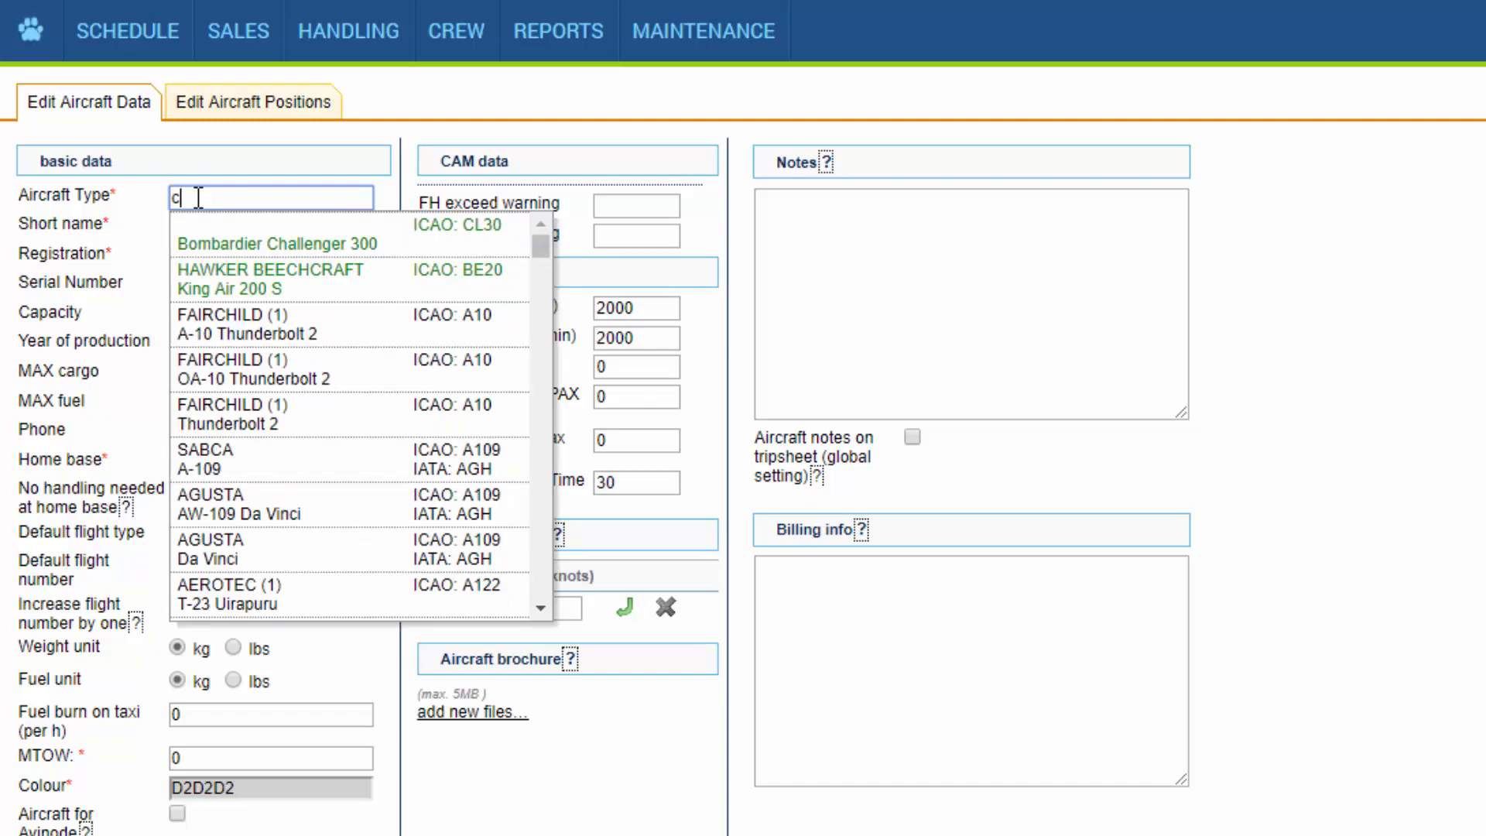
pyautogui.moveTo(266, 284)
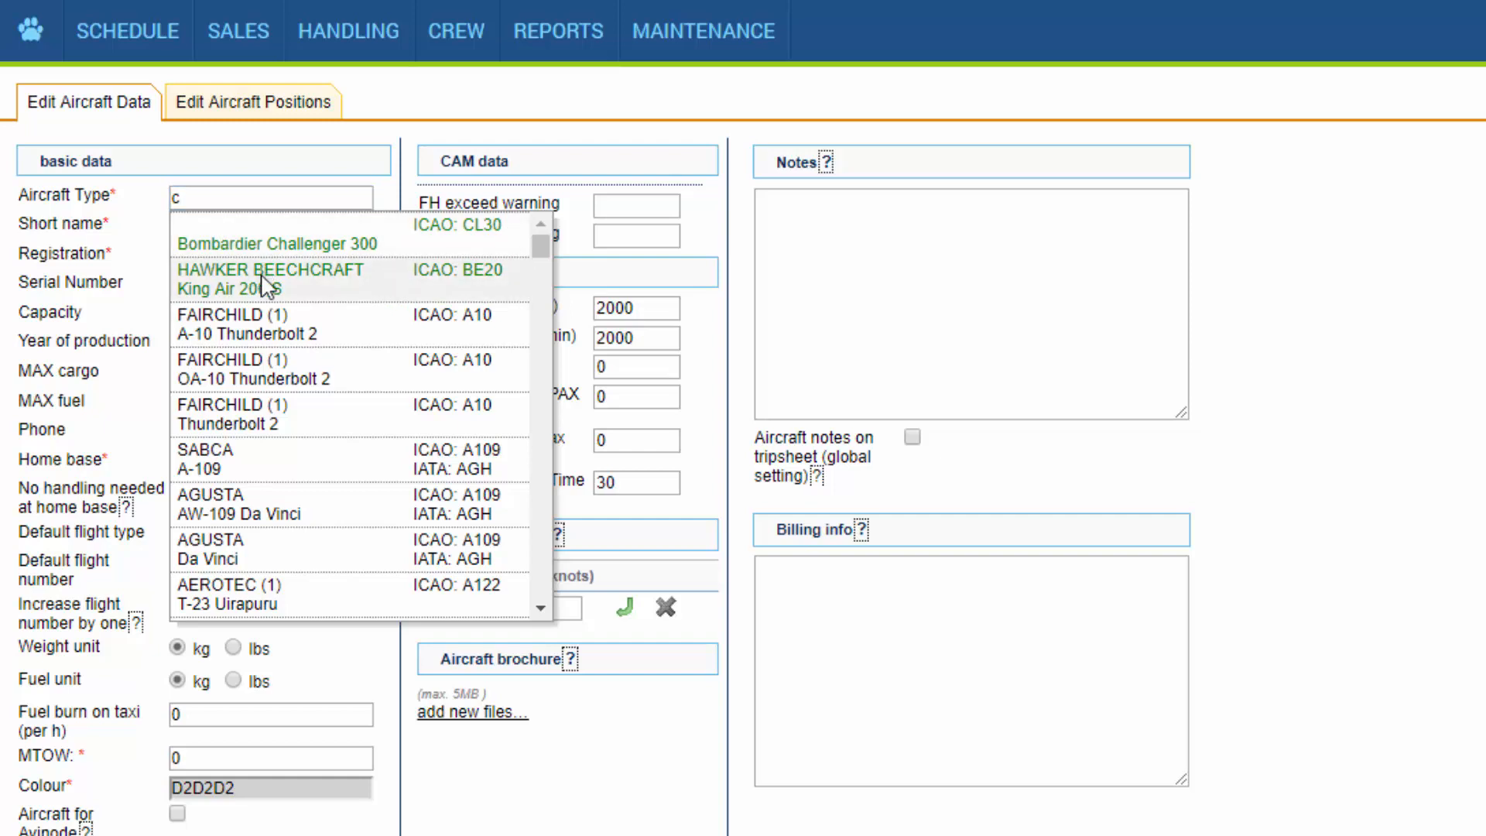
pyautogui.click(273, 278)
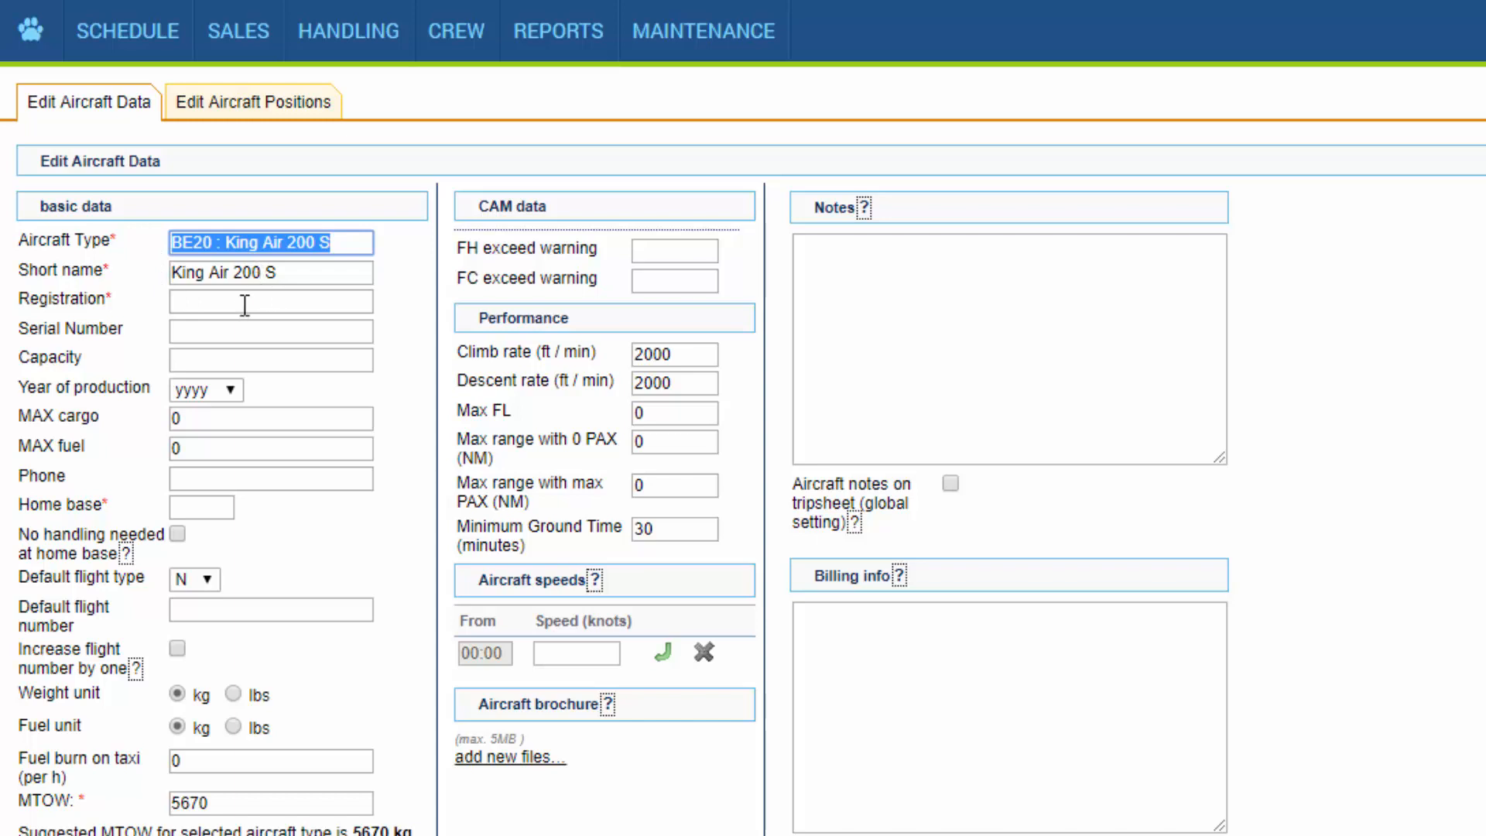
# - Enter registration SP-XXX, home base WAW and colour 58C8D1 for the new aircraft
pyautogui.click(271, 300)
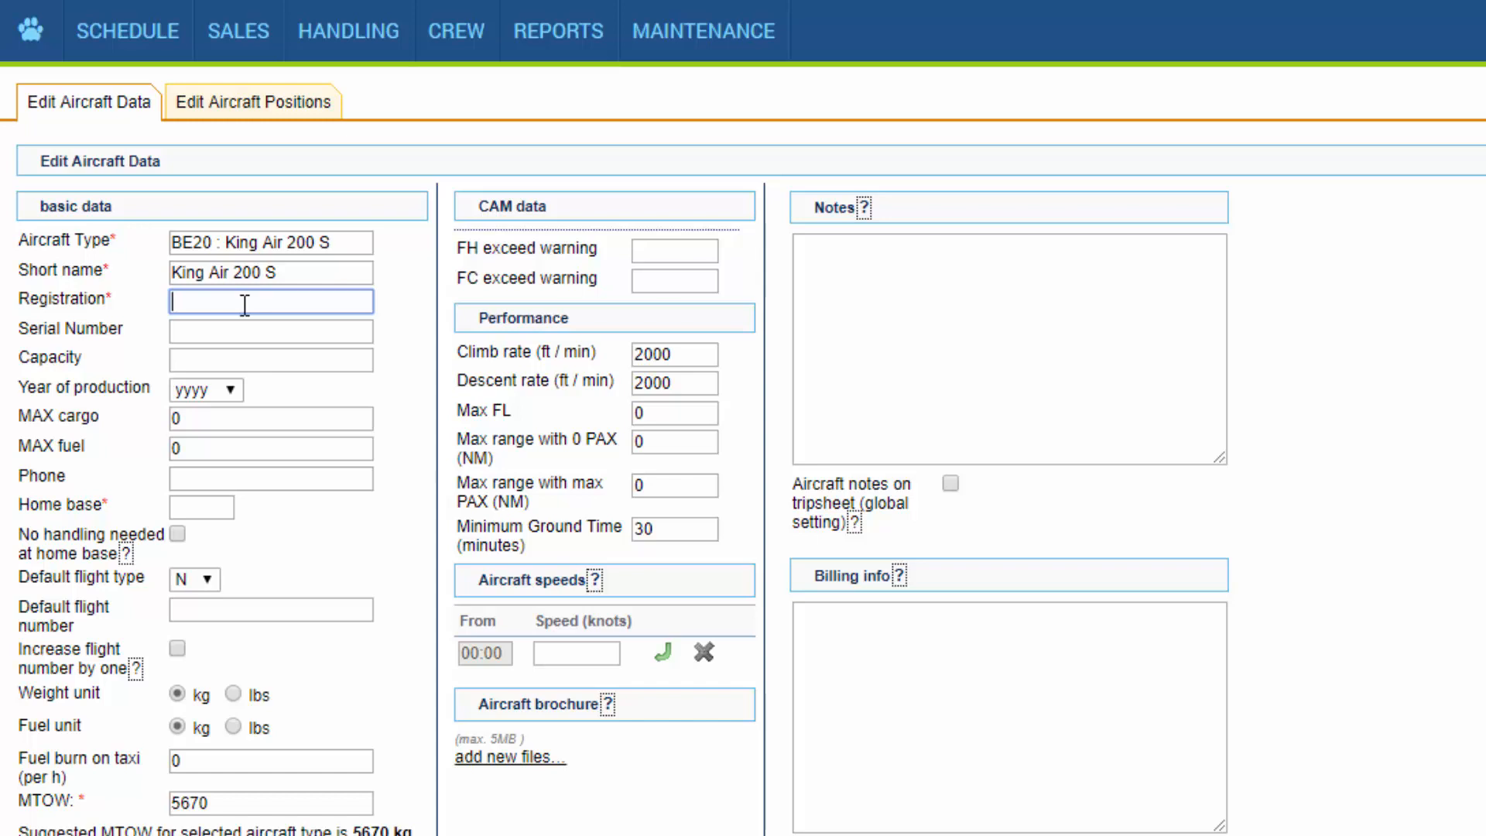
pyautogui.write('SP-XXX')
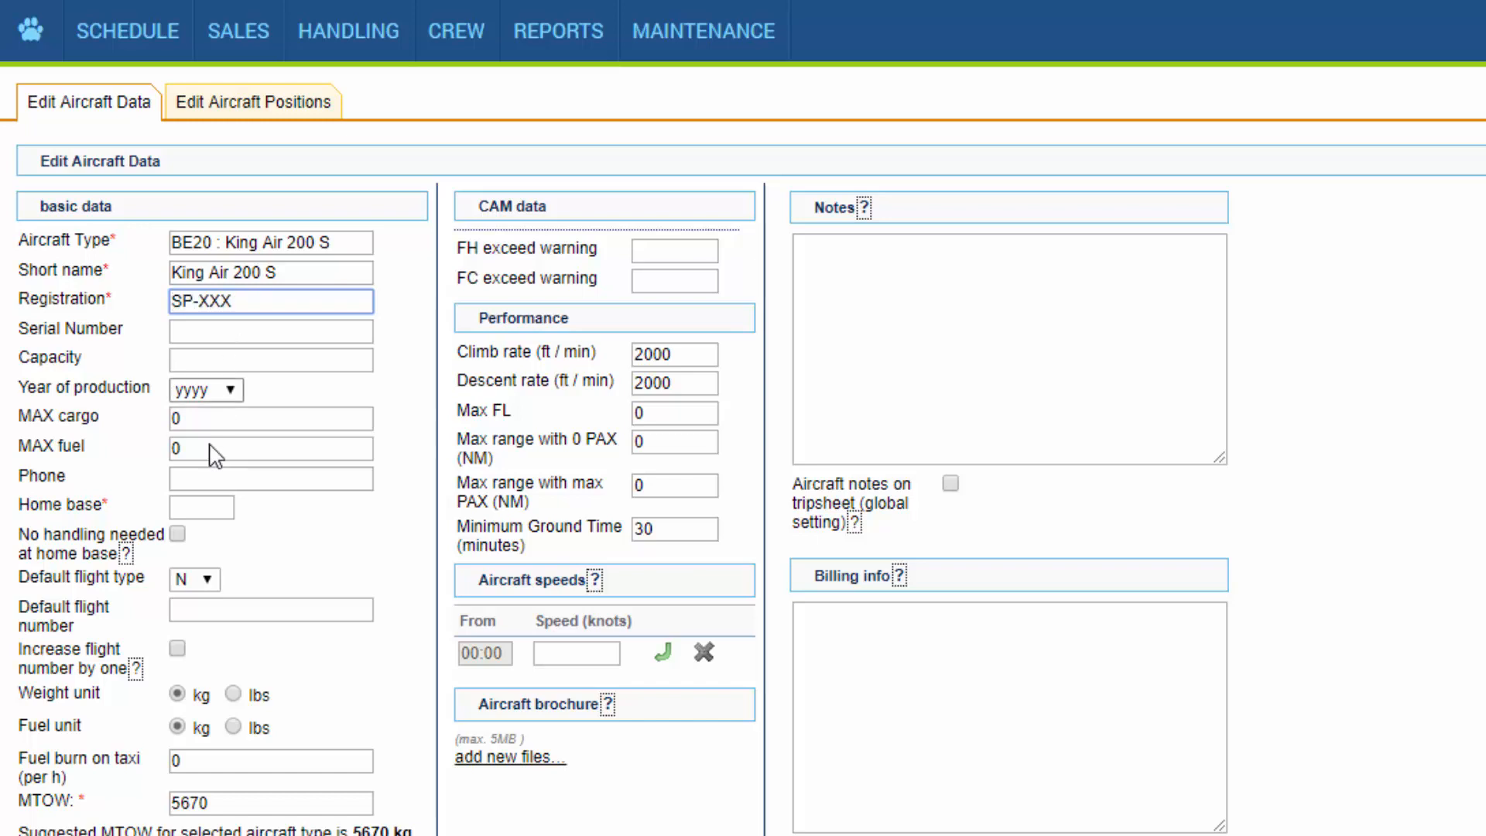
pyautogui.write('WAW')
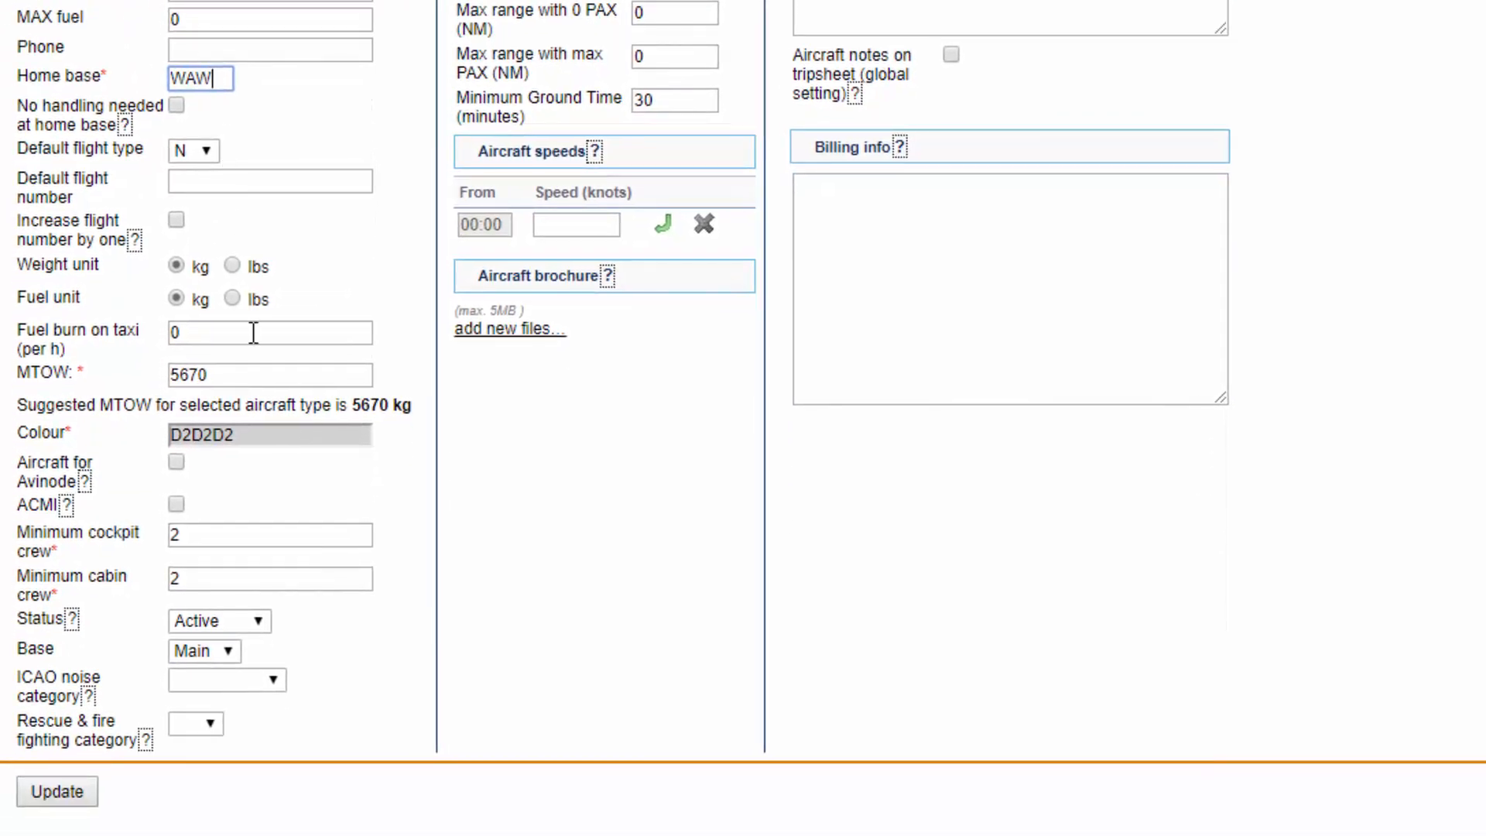
pyautogui.click(270, 434)
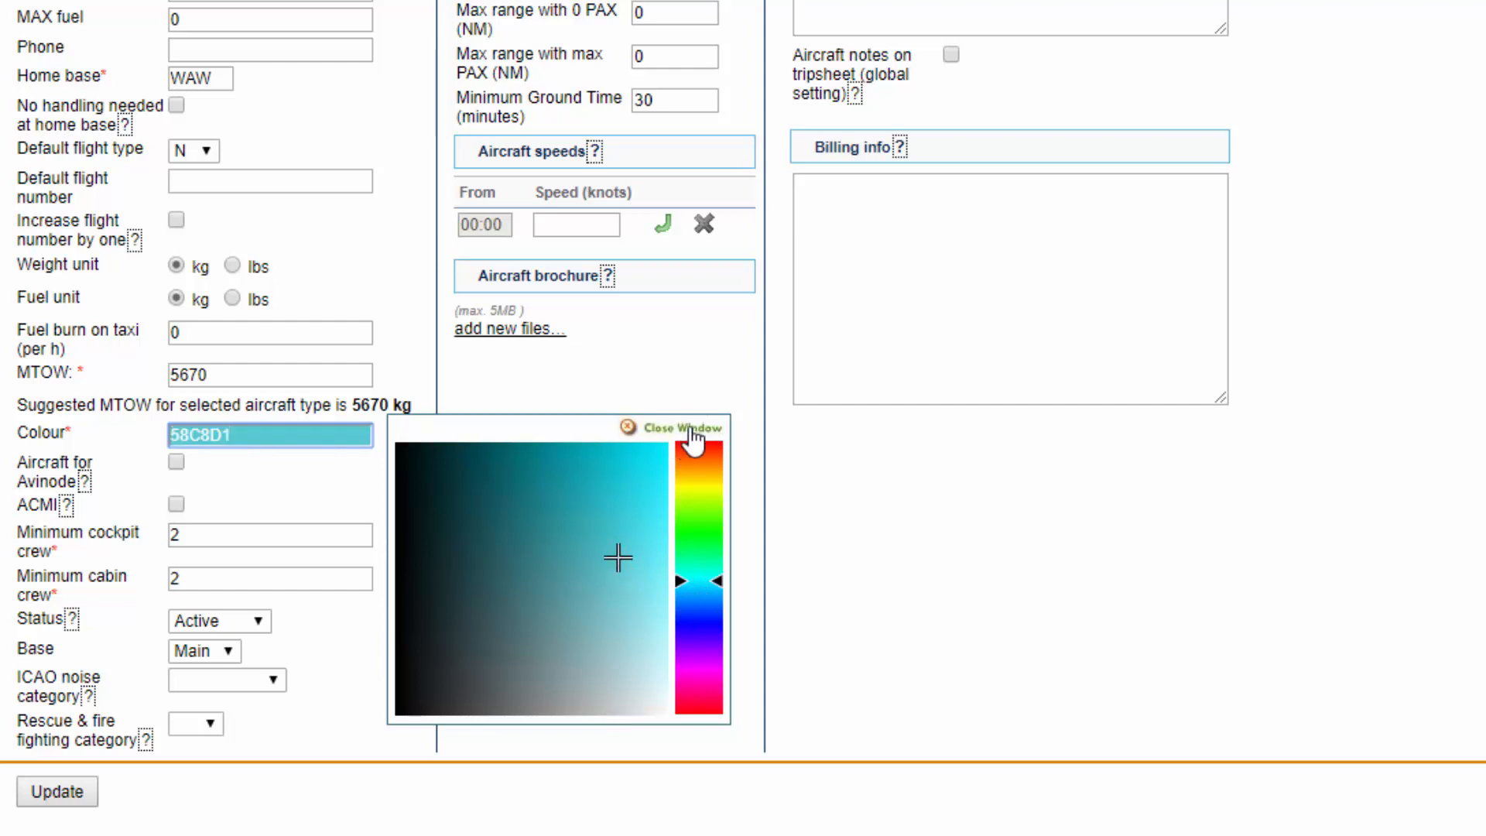
pyautogui.click(680, 428)
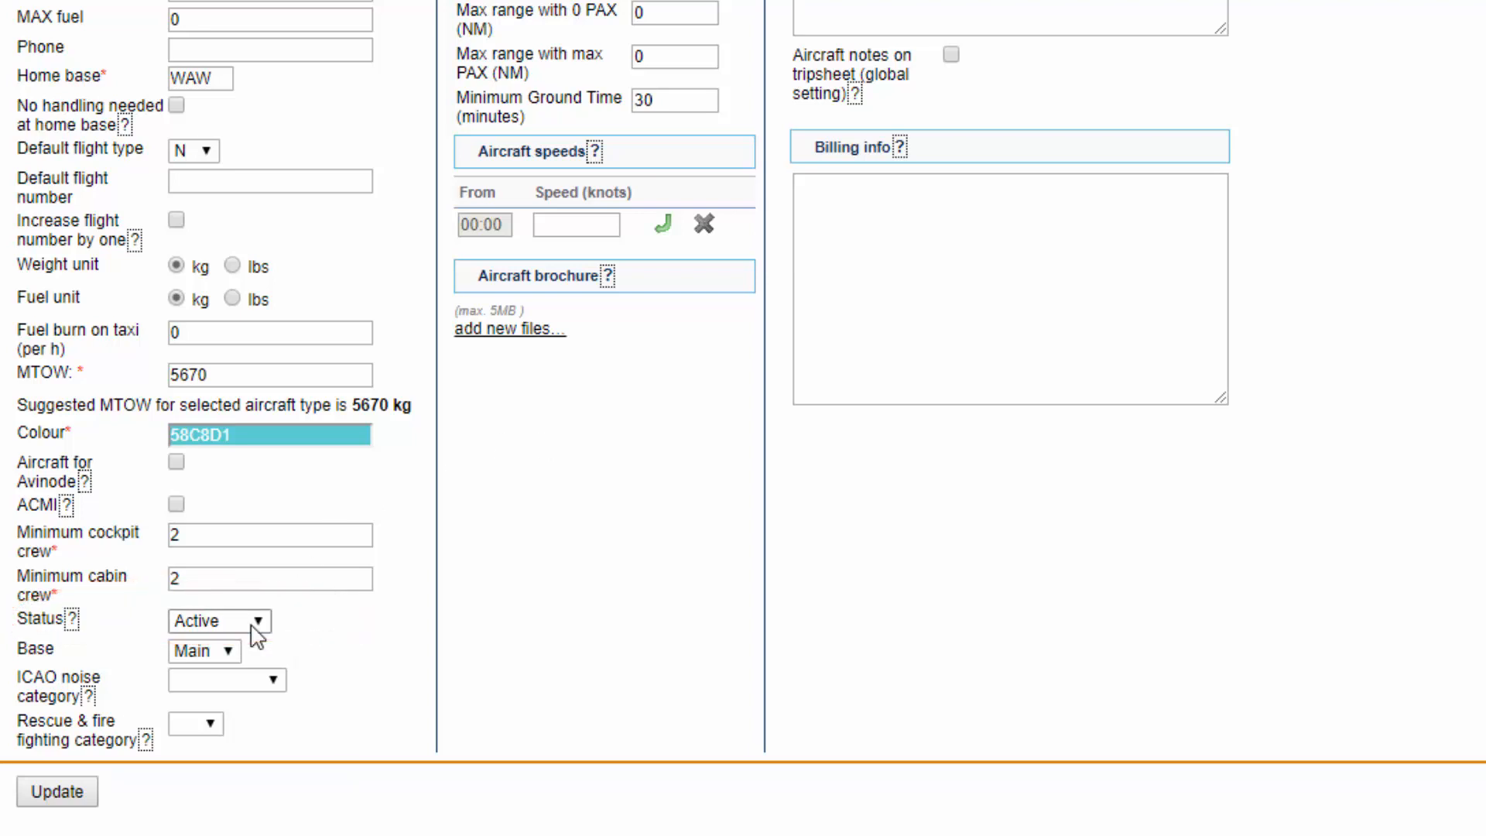
pyautogui.click(219, 621)
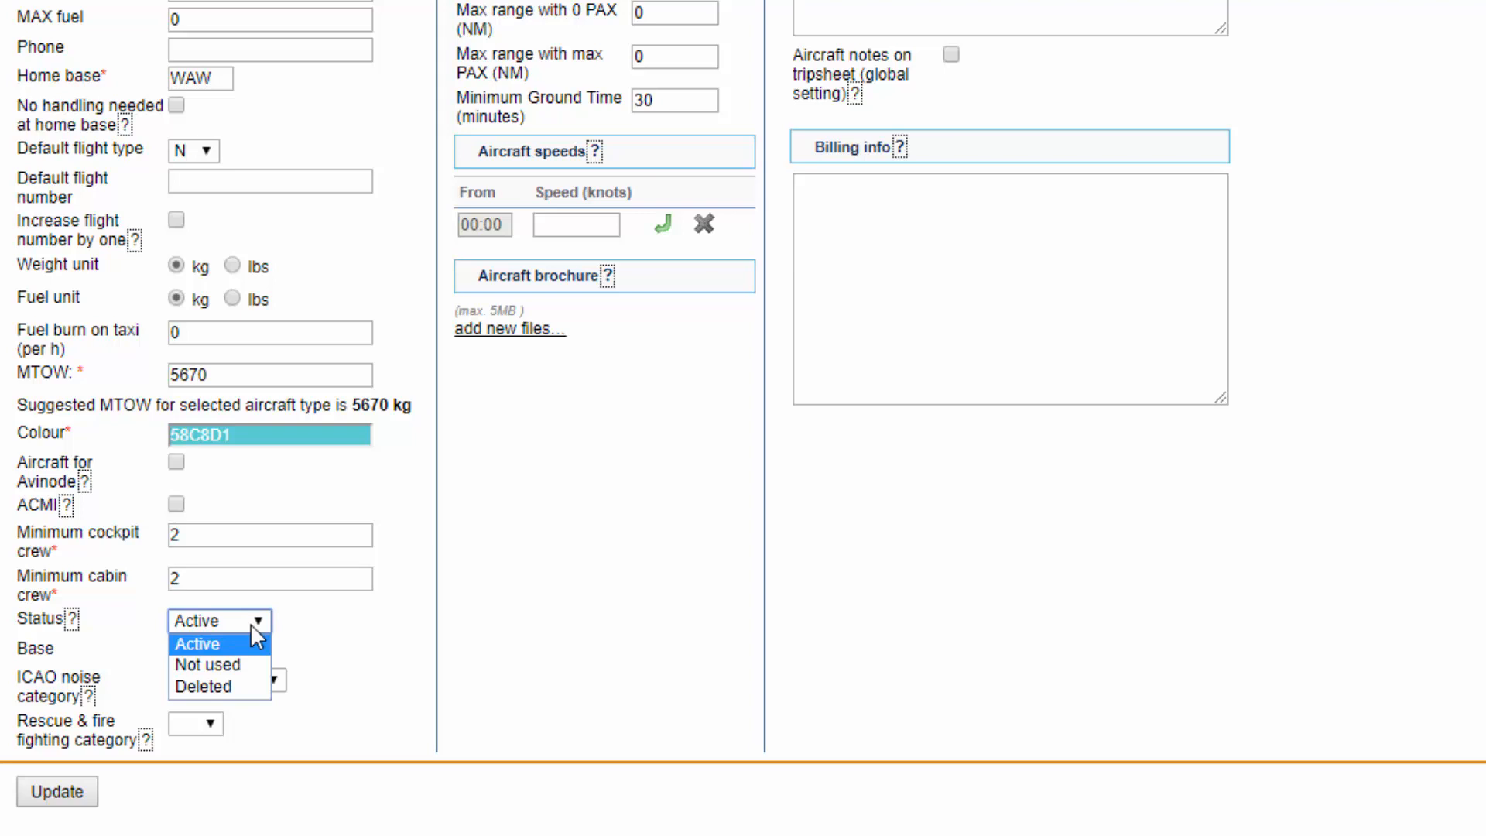
pyautogui.moveTo(245, 666)
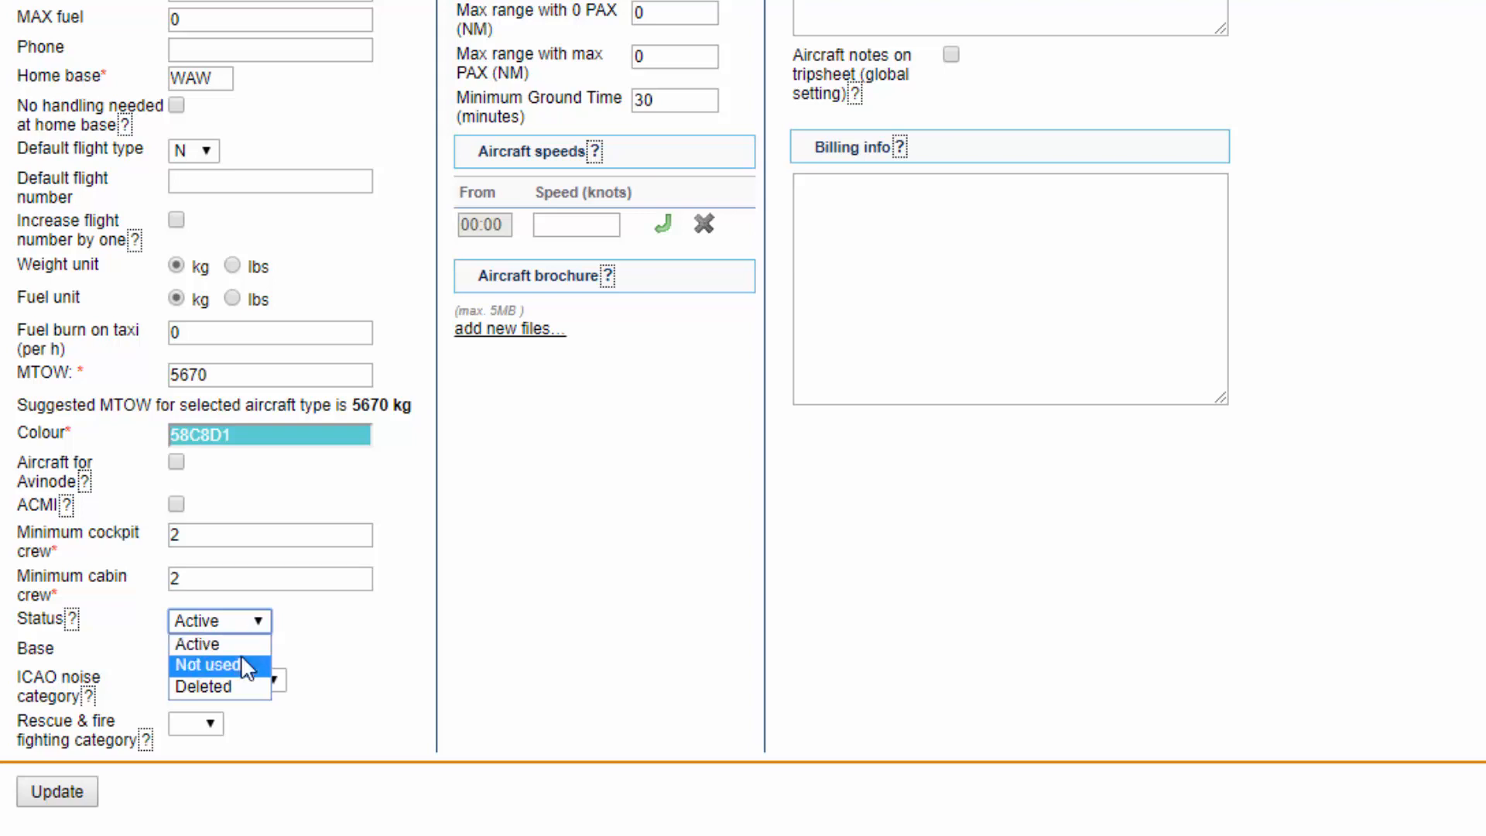
pyautogui.moveTo(249, 680)
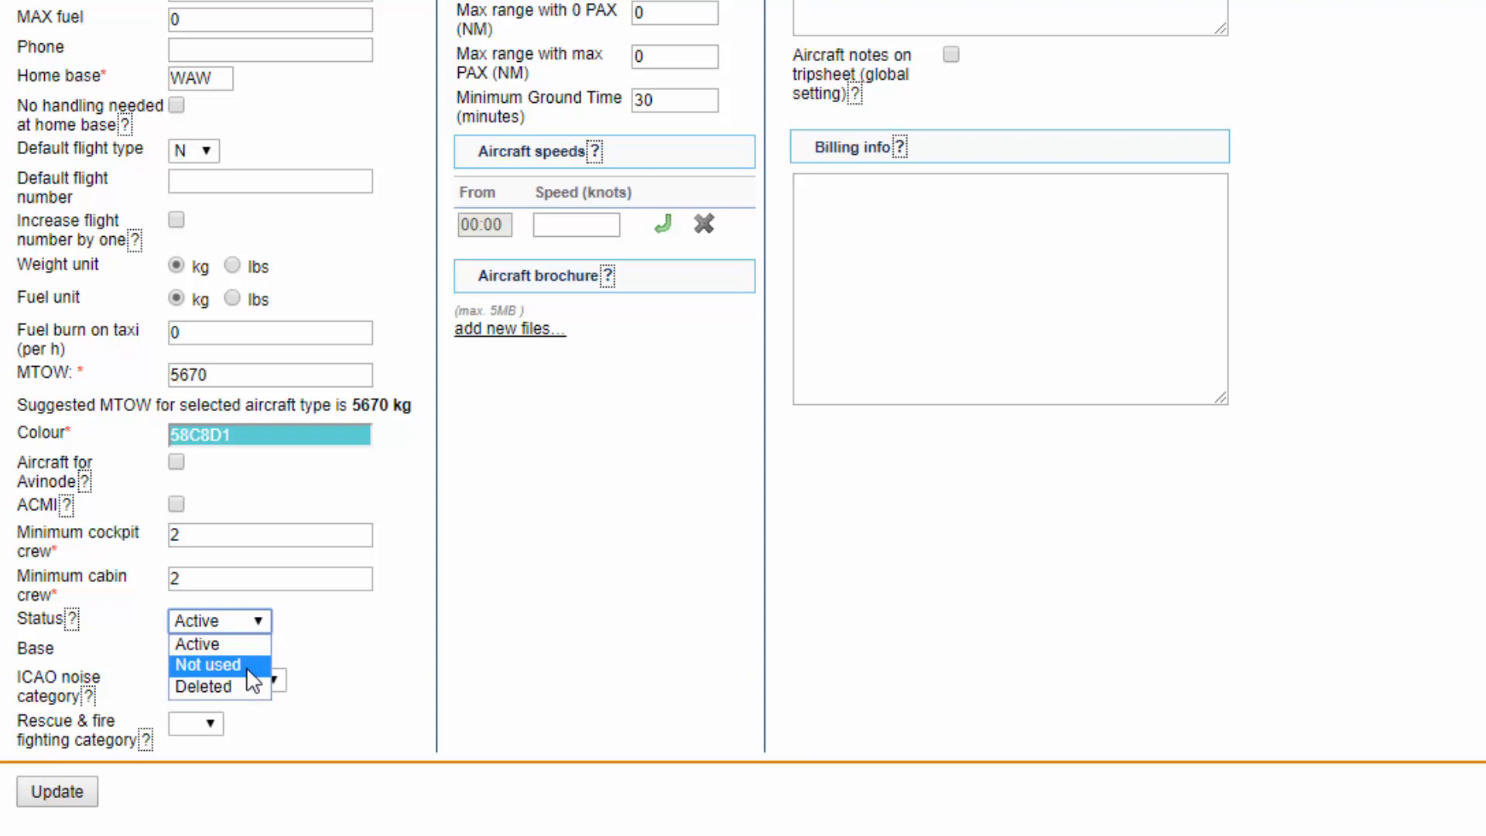
pyautogui.moveTo(261, 687)
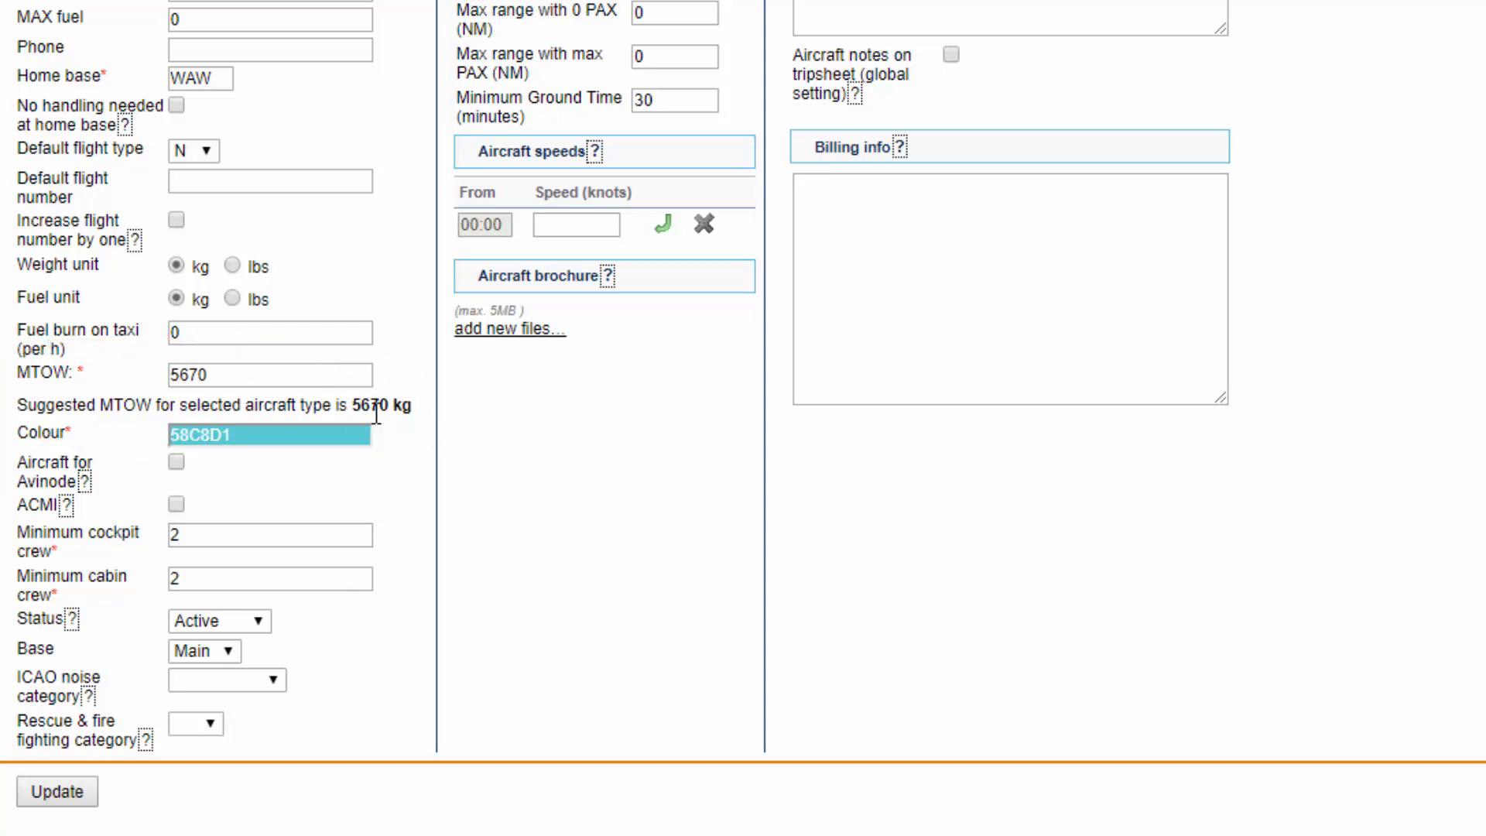
pyautogui.moveTo(436, 422)
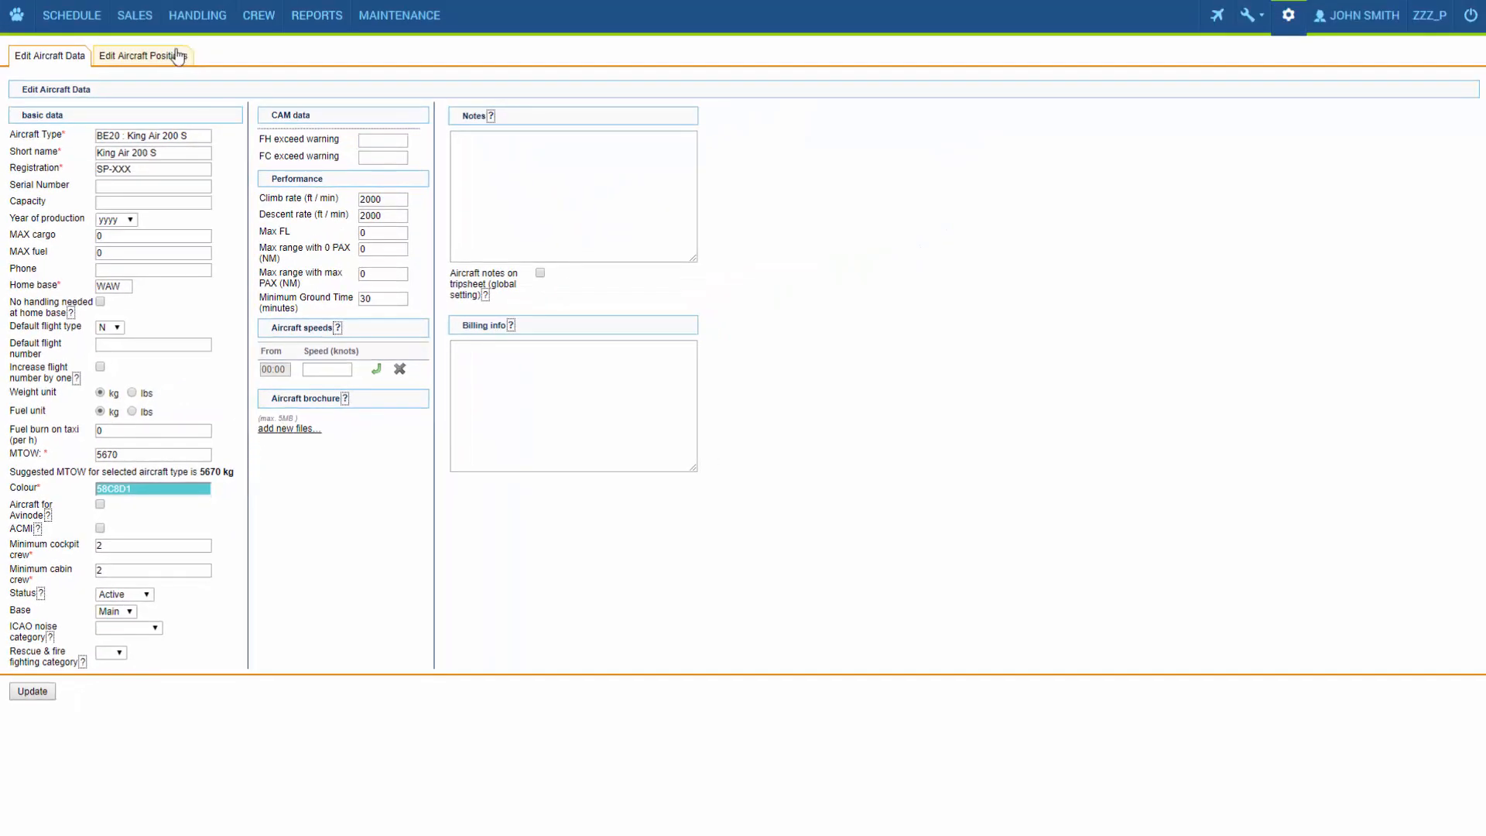
# - Review the cockpit, cabin, maintenance, ground and positioning crew positions for the aircraft type
pyautogui.click(144, 55)
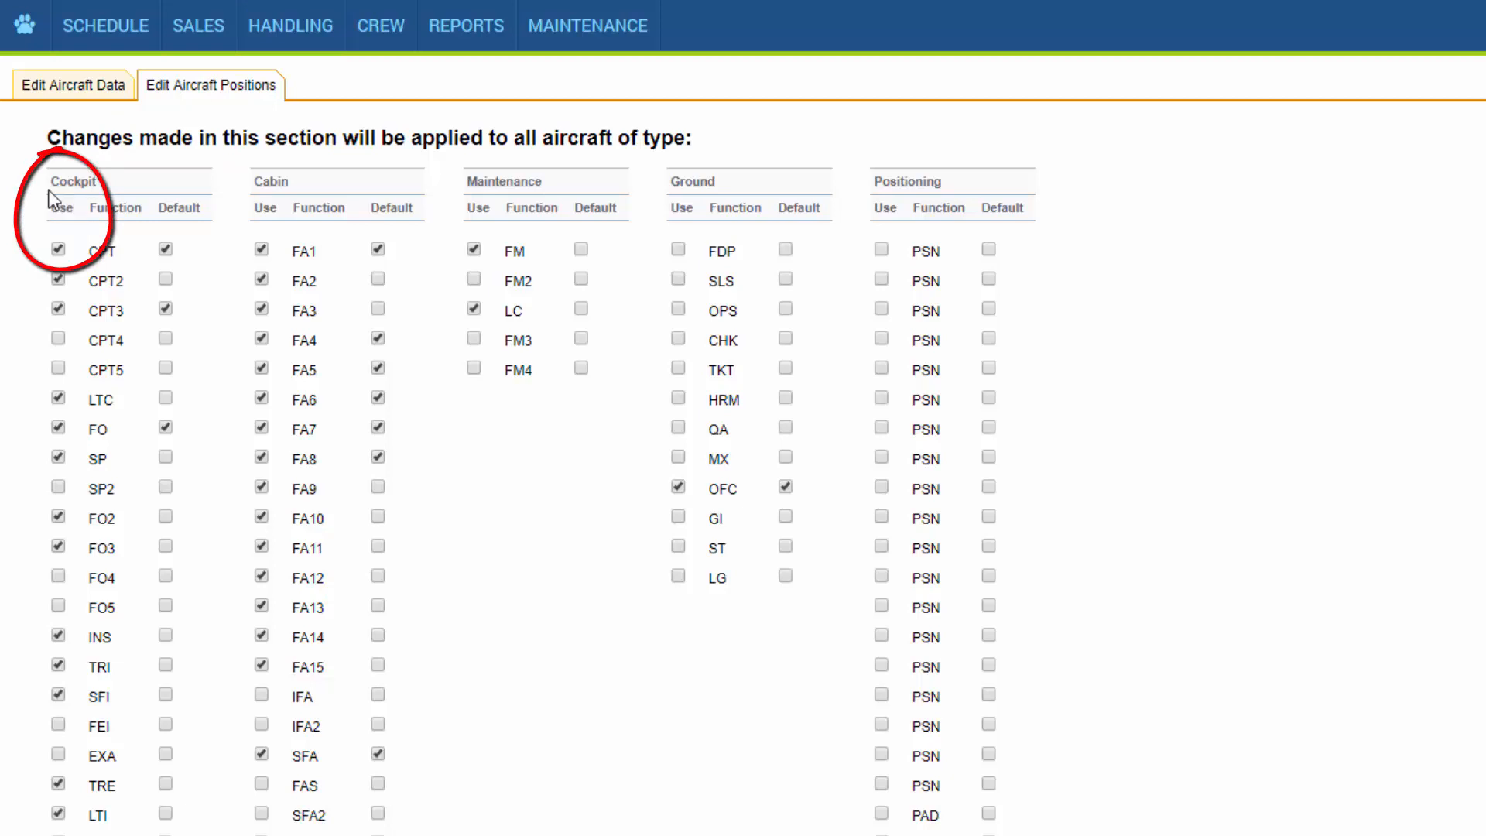
pyautogui.moveTo(68, 235)
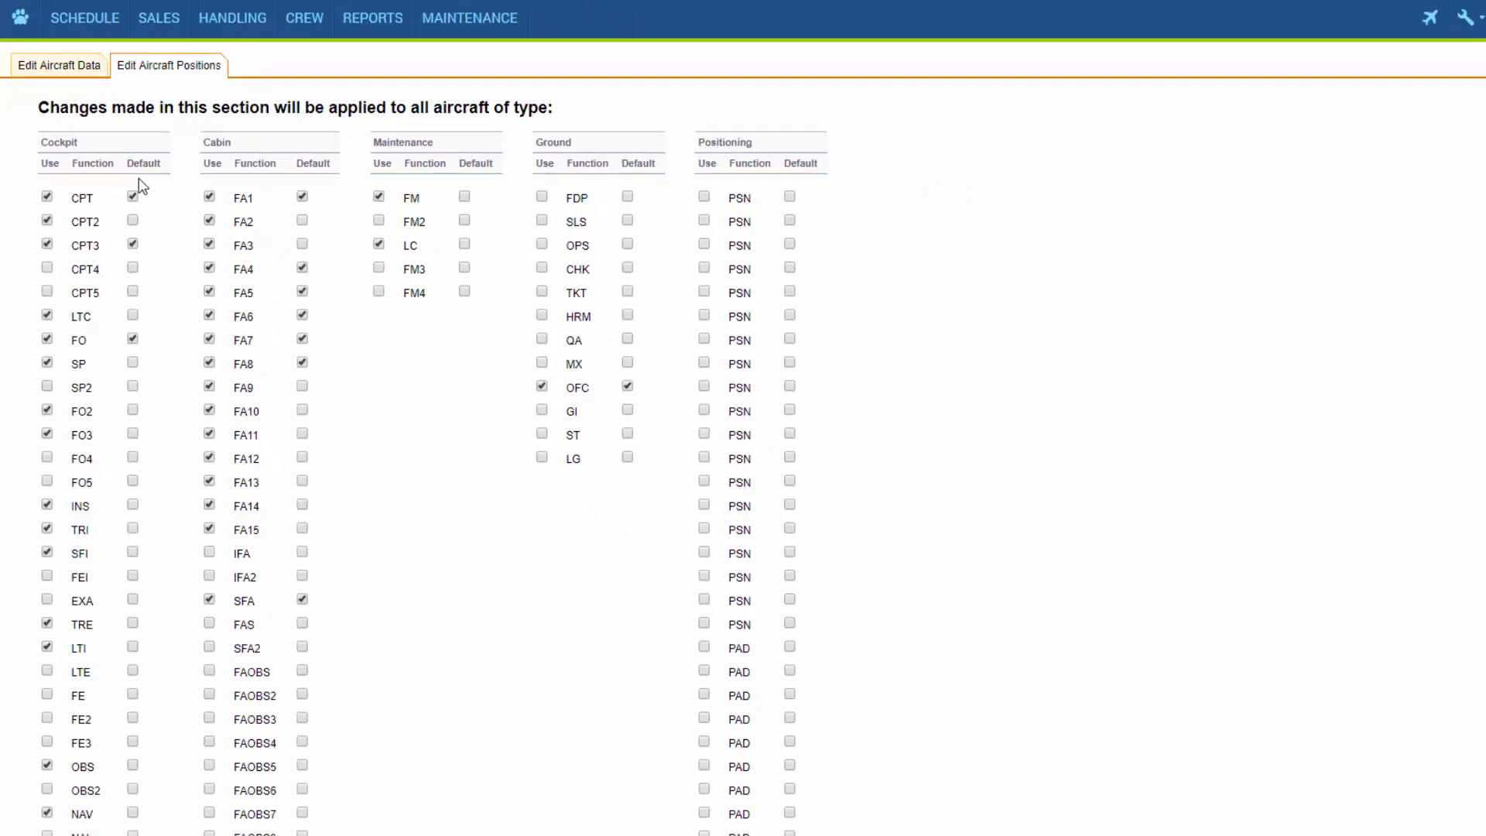
pyautogui.scroll(-3)
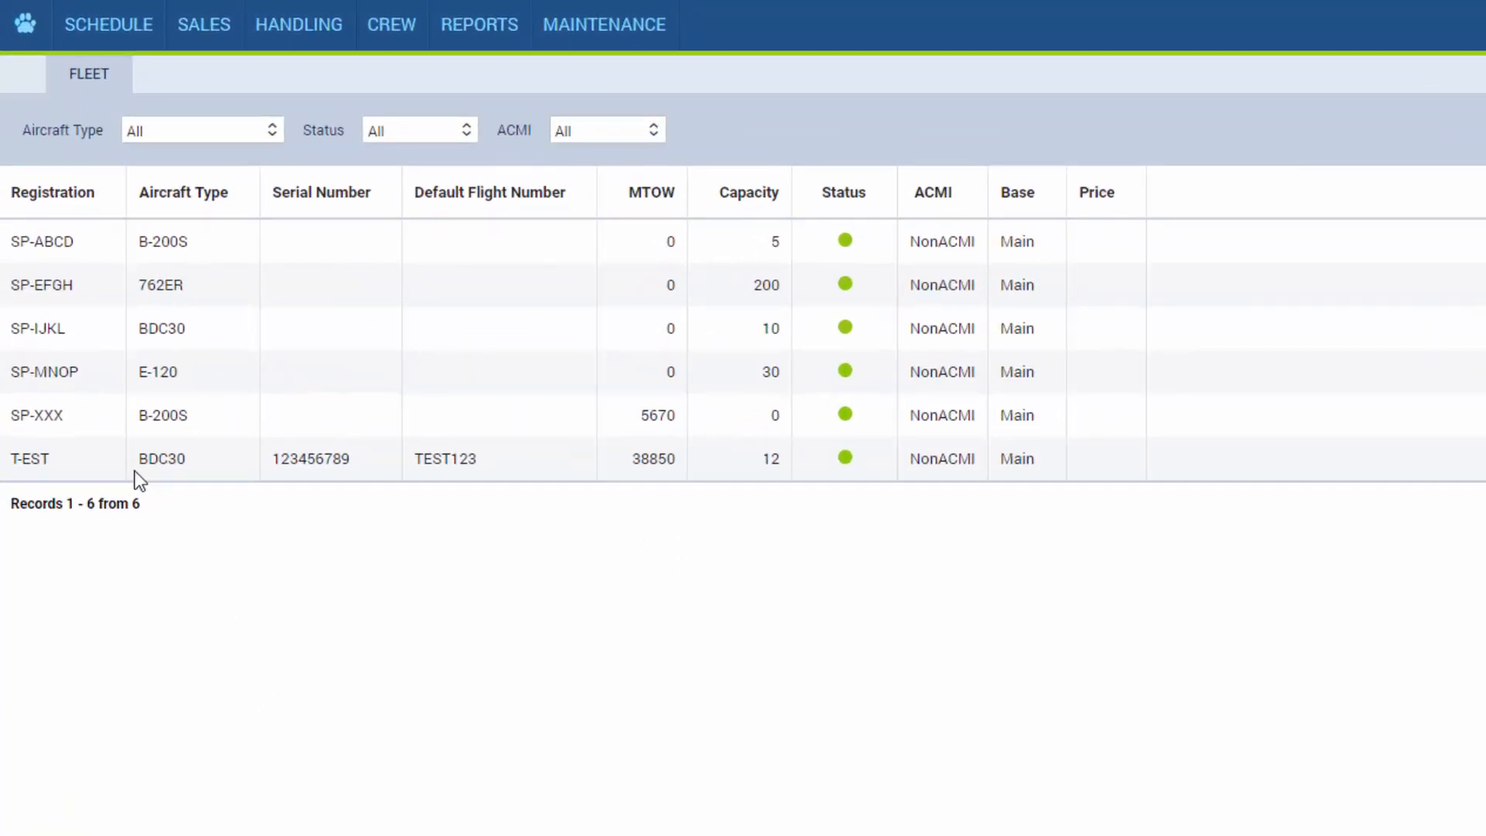
pyautogui.moveTo(360, 414)
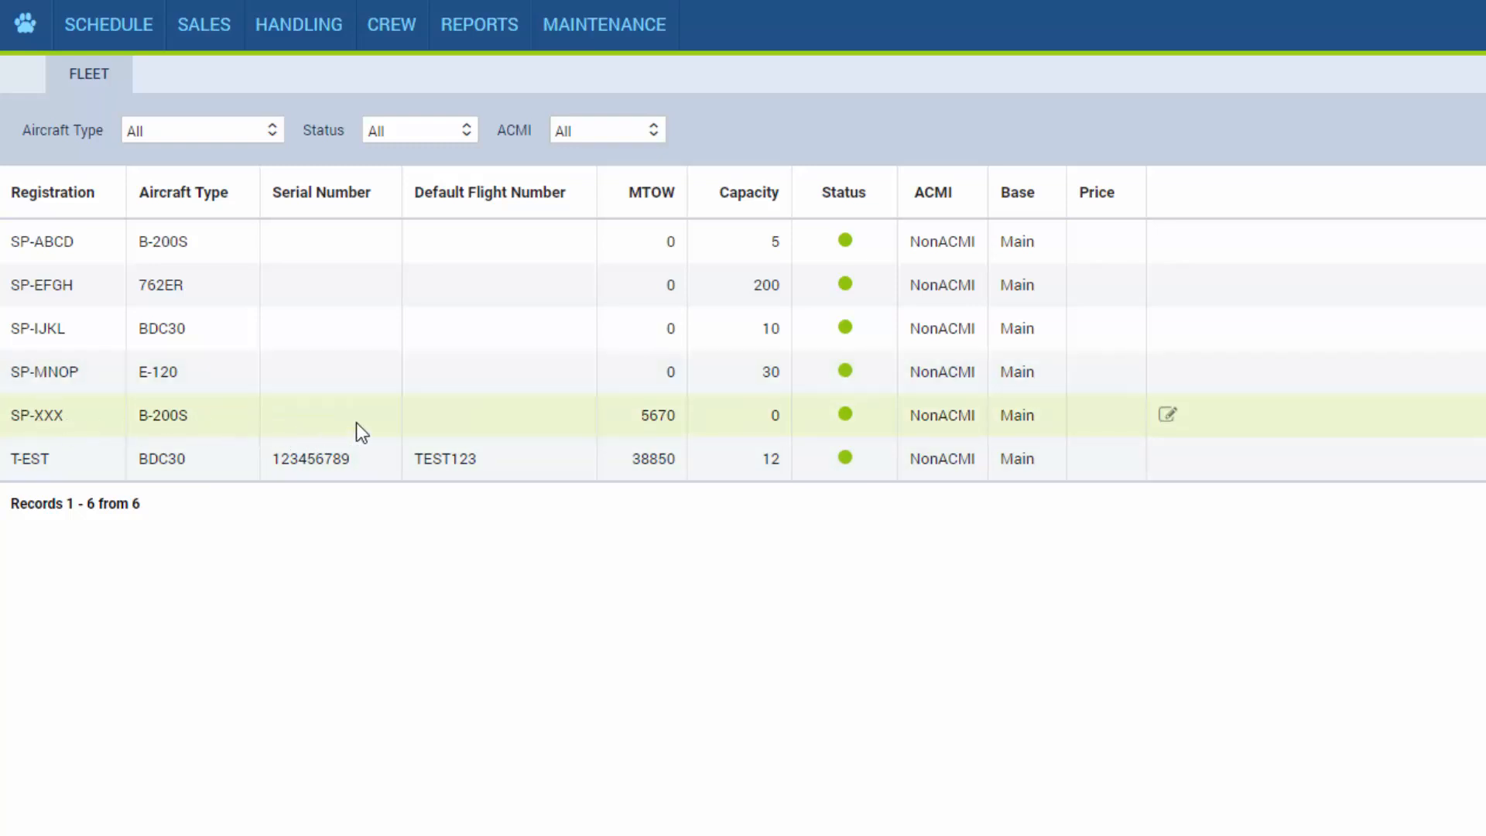
pyautogui.moveTo(506, 422)
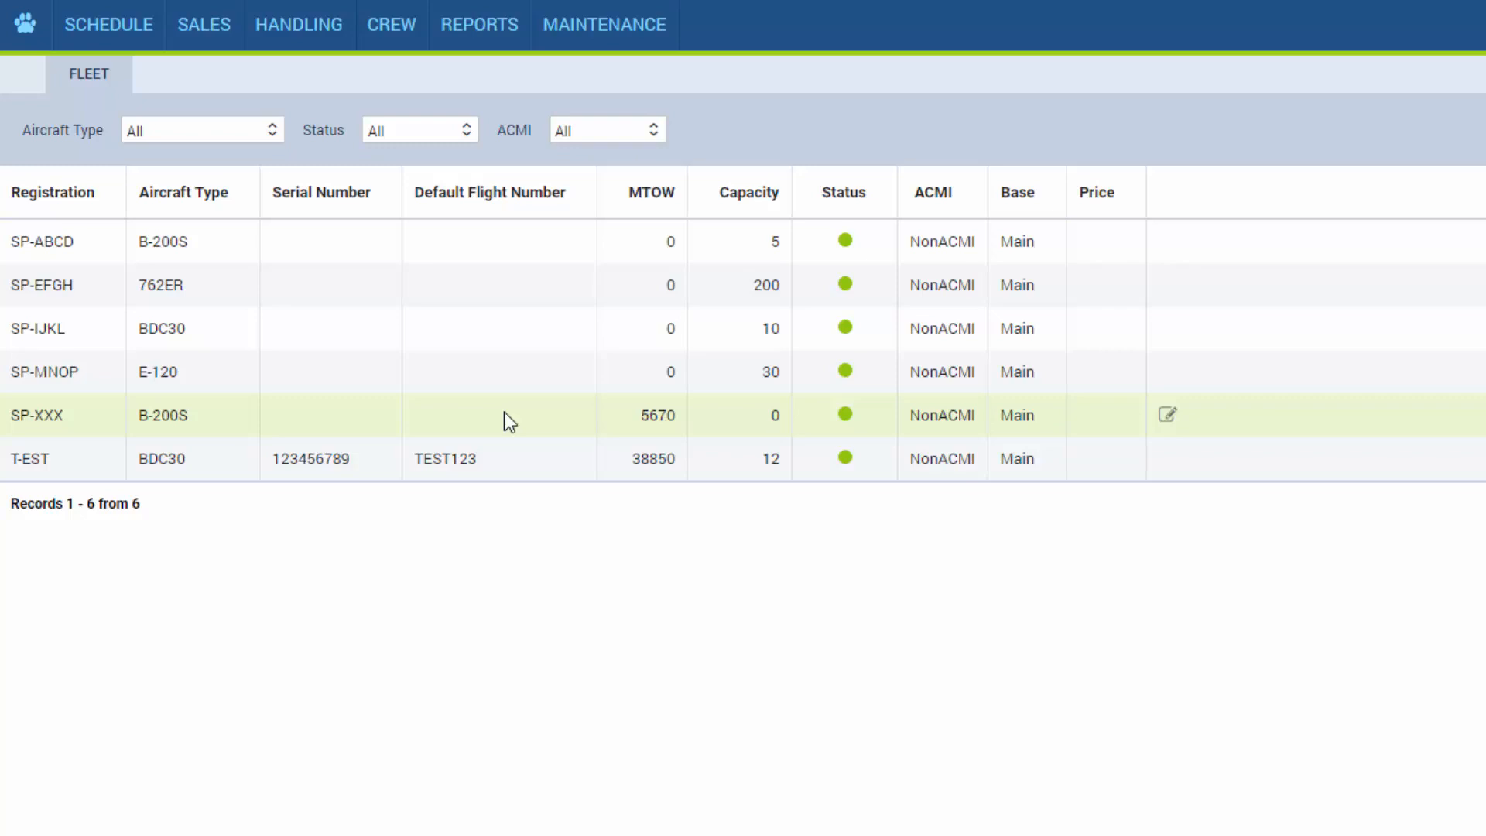
pyautogui.moveTo(384, 298)
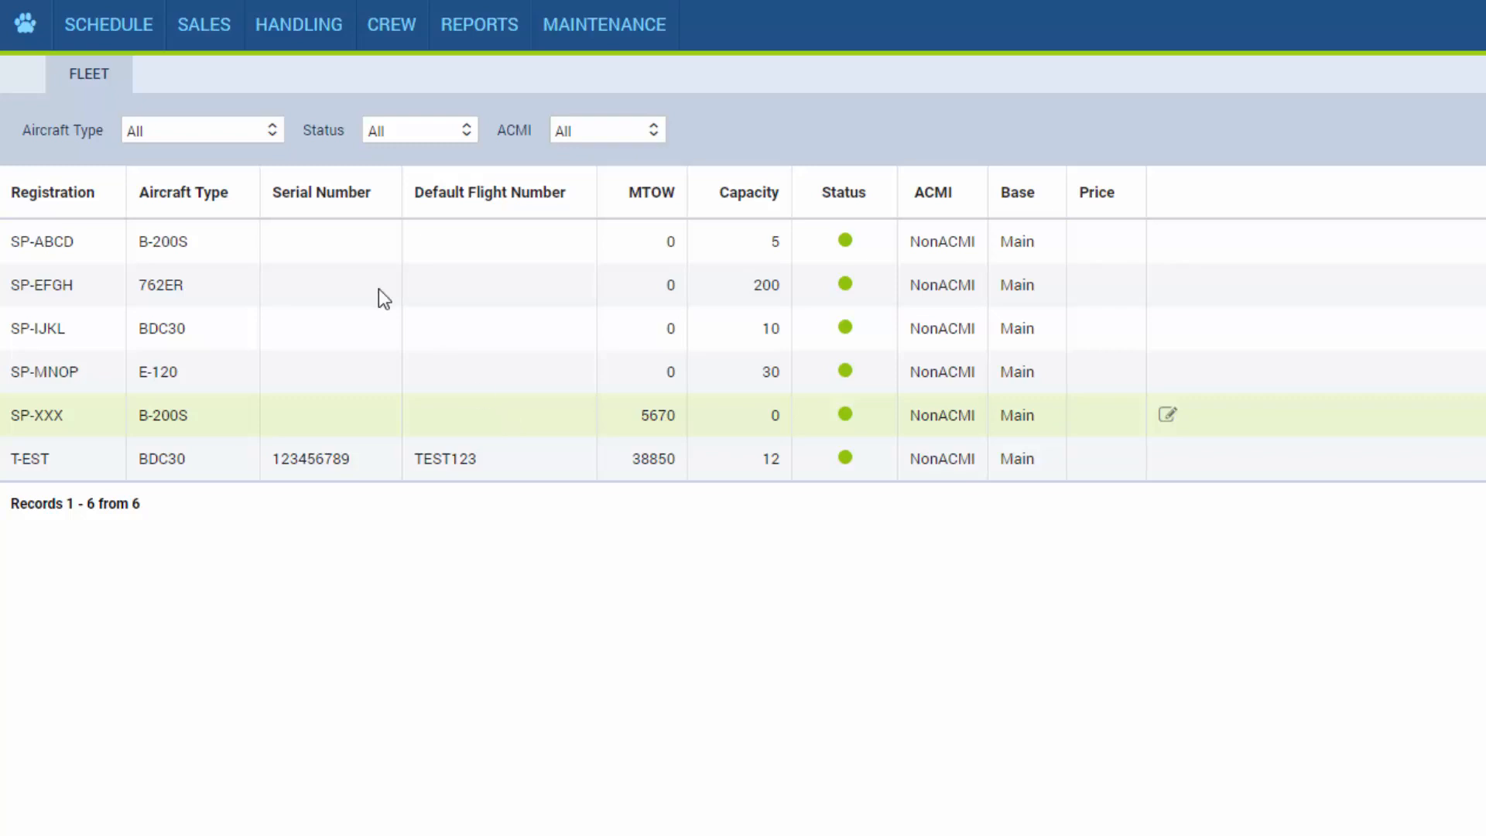
# - Open a new trip form dated 19 Jun 2018 from the fleet list
pyautogui.click(109, 25)
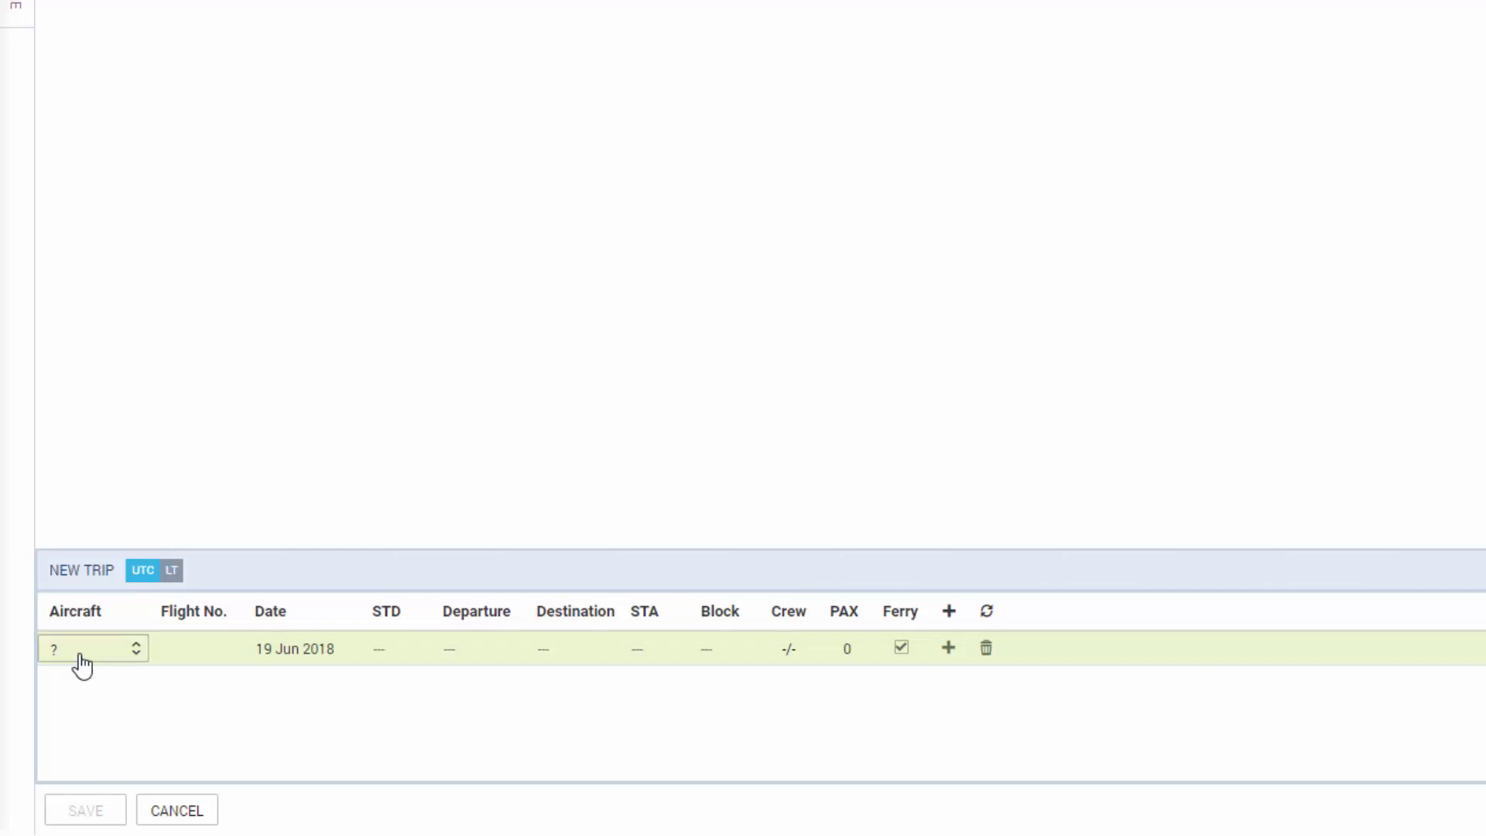
# - Confirm SP-XXX is among the new trip's aircraft choices, then open the settings overview
pyautogui.click(92, 649)
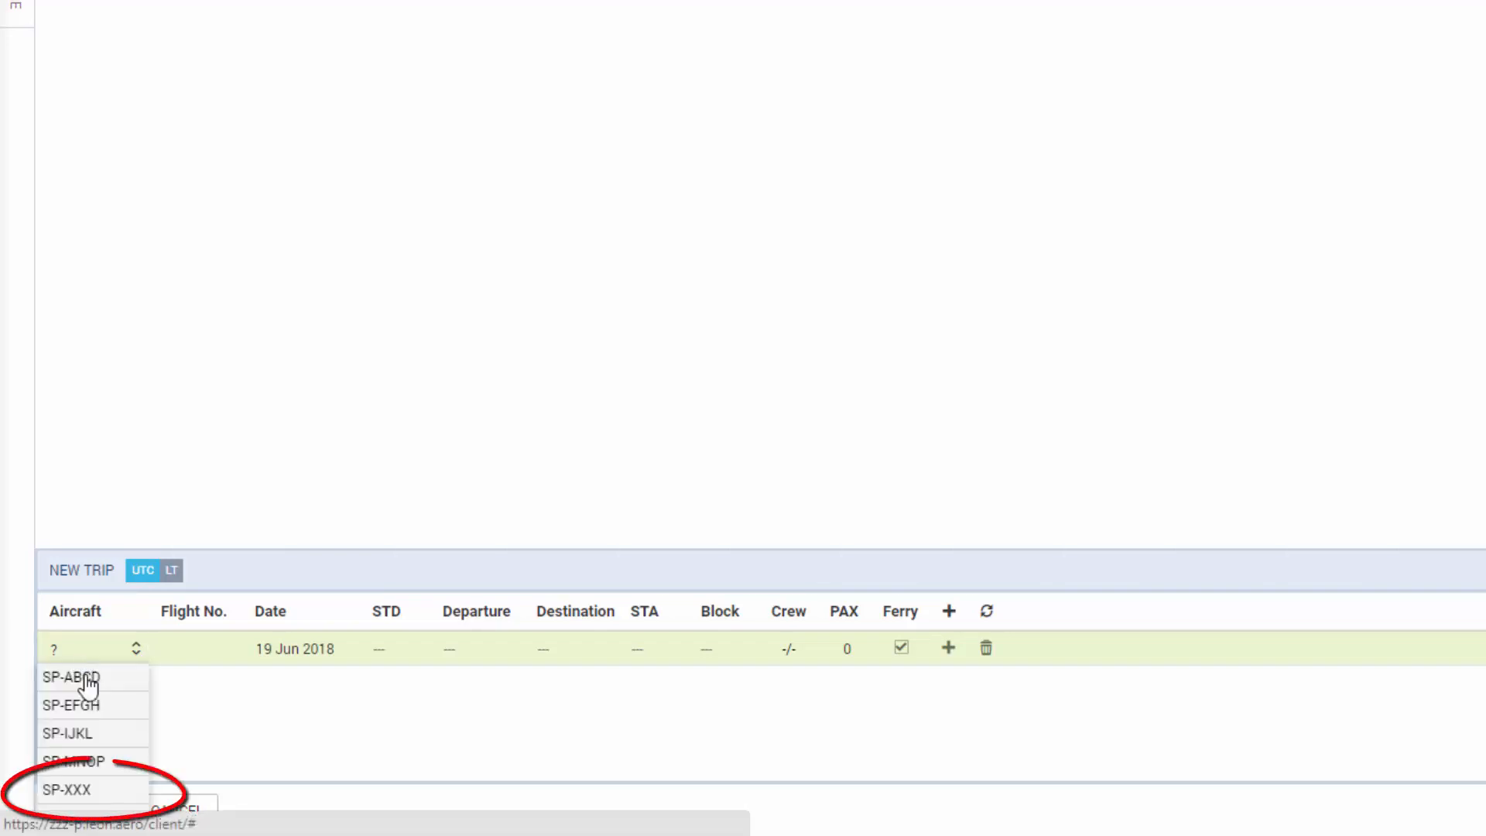
pyautogui.moveTo(182, 766)
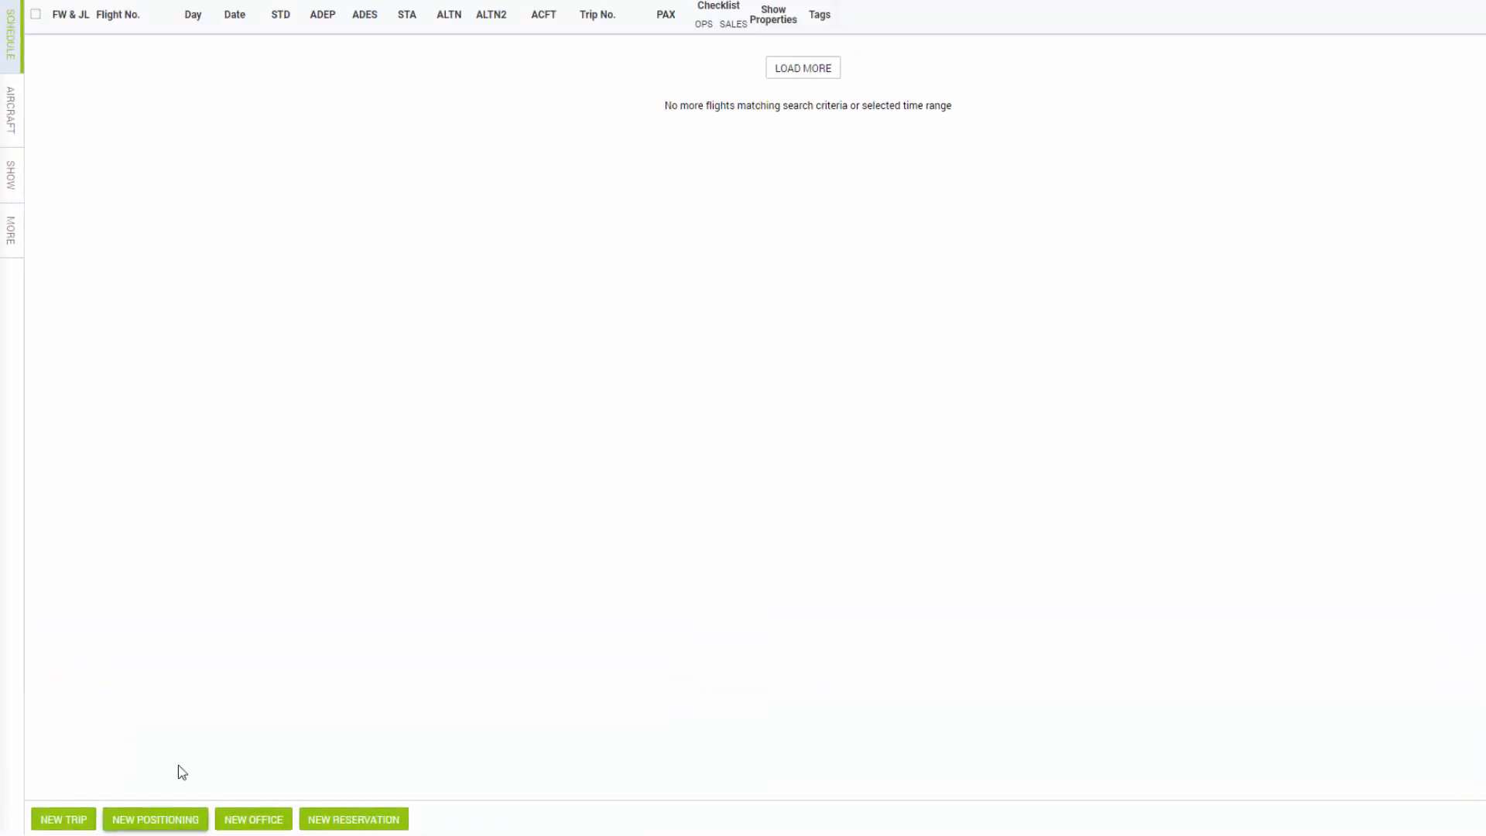
pyautogui.click(1287, 18)
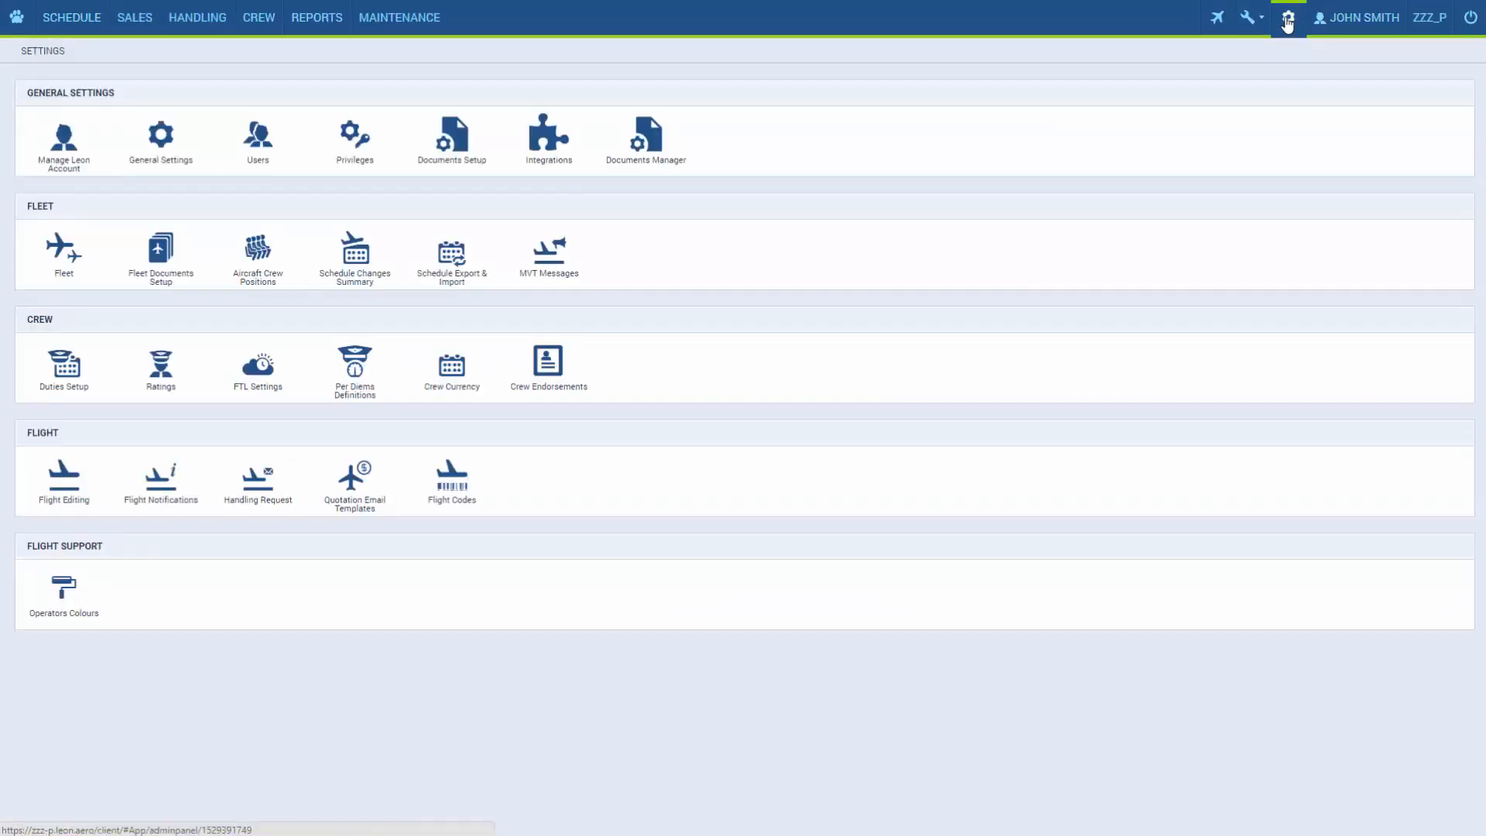